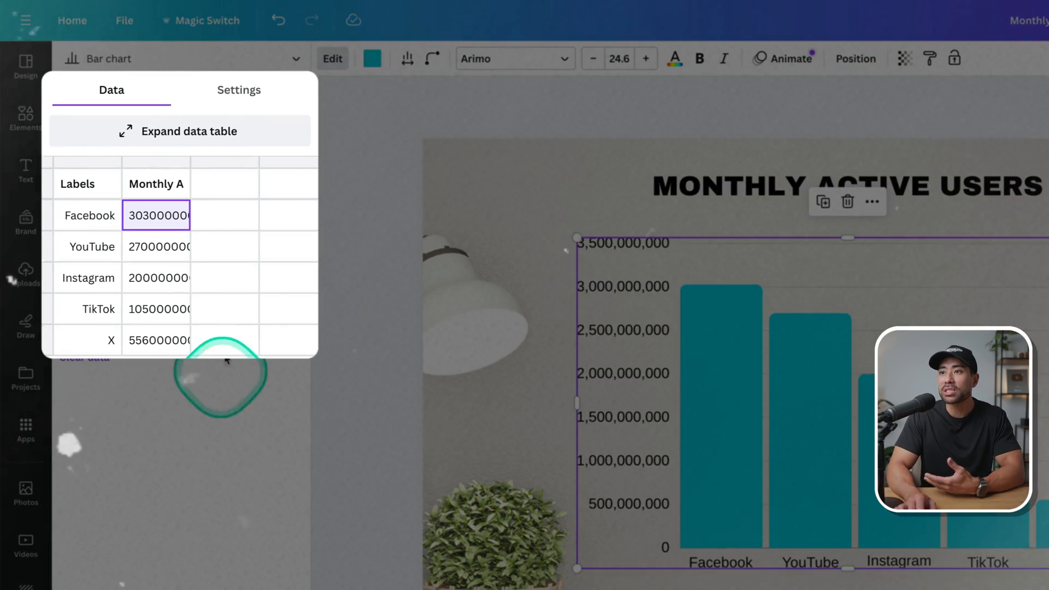
mouse_move(206, 241)
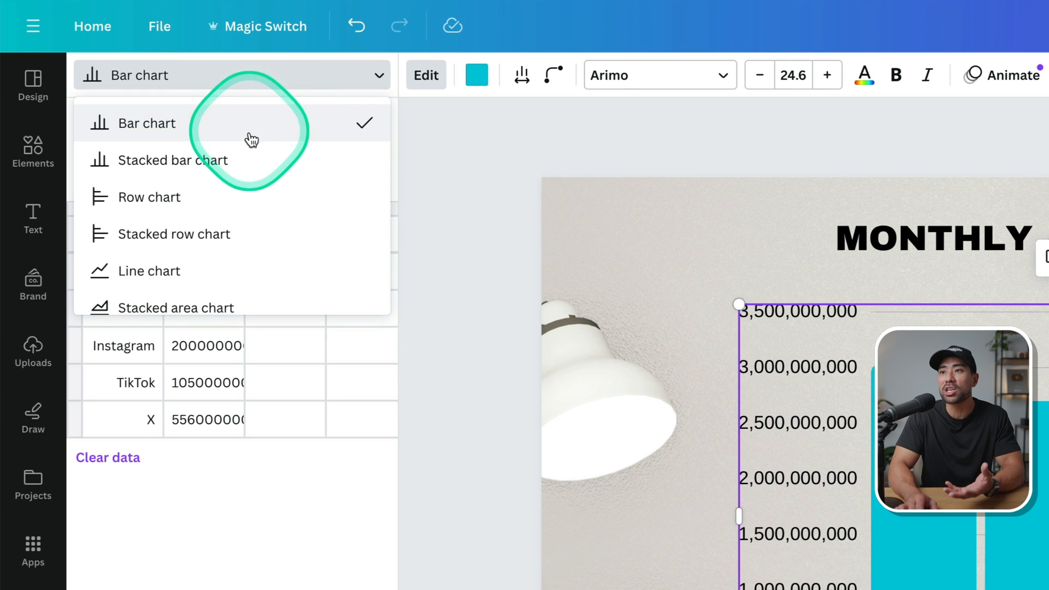
- Search for 'Presentation' and start a new blank 16:9 presentation design
left_click(149, 271)
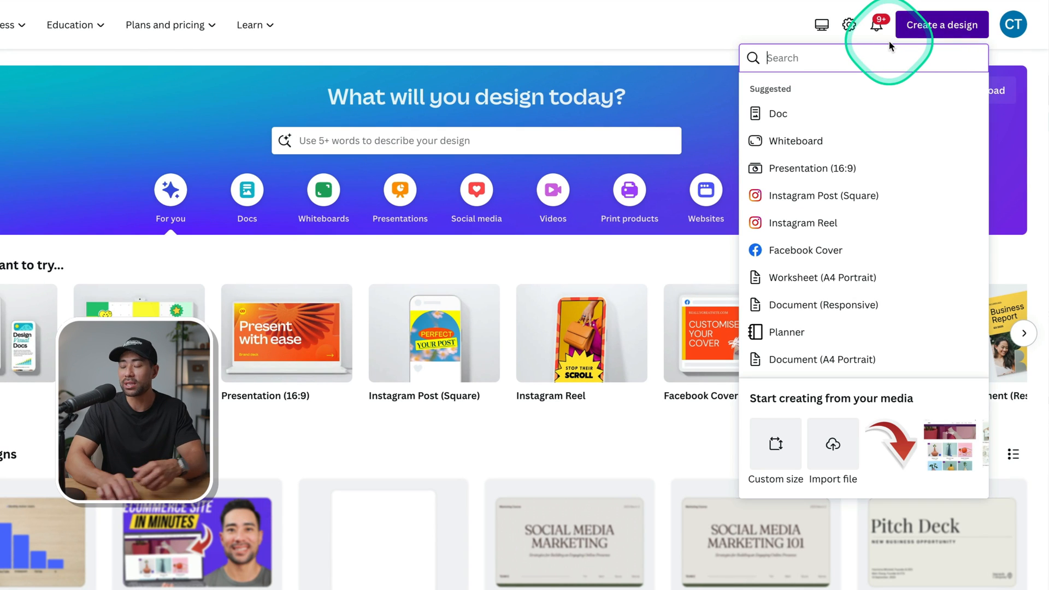
type("Presentation")
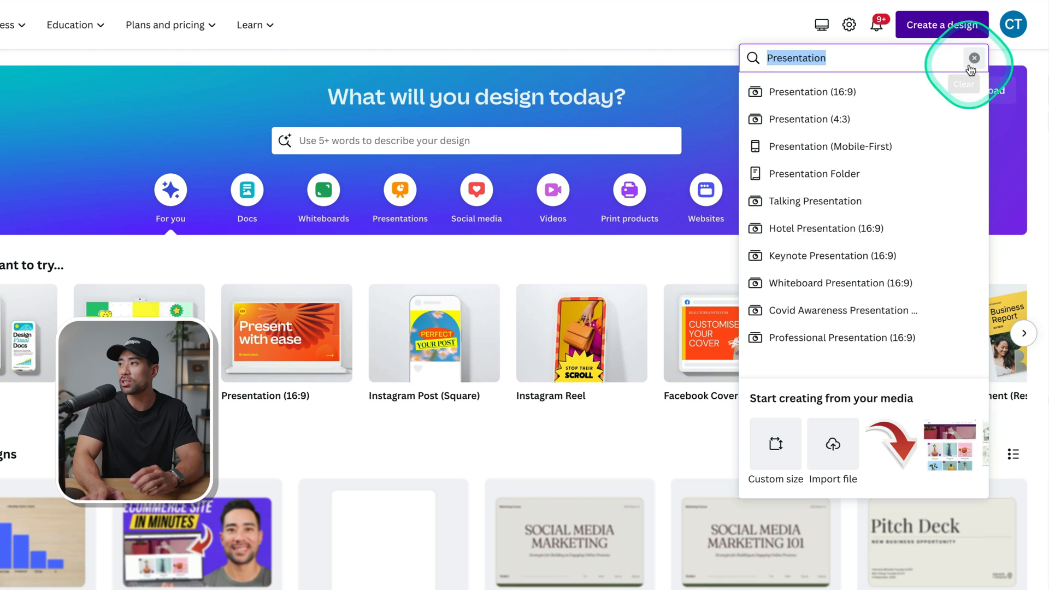
left_click(973, 57)
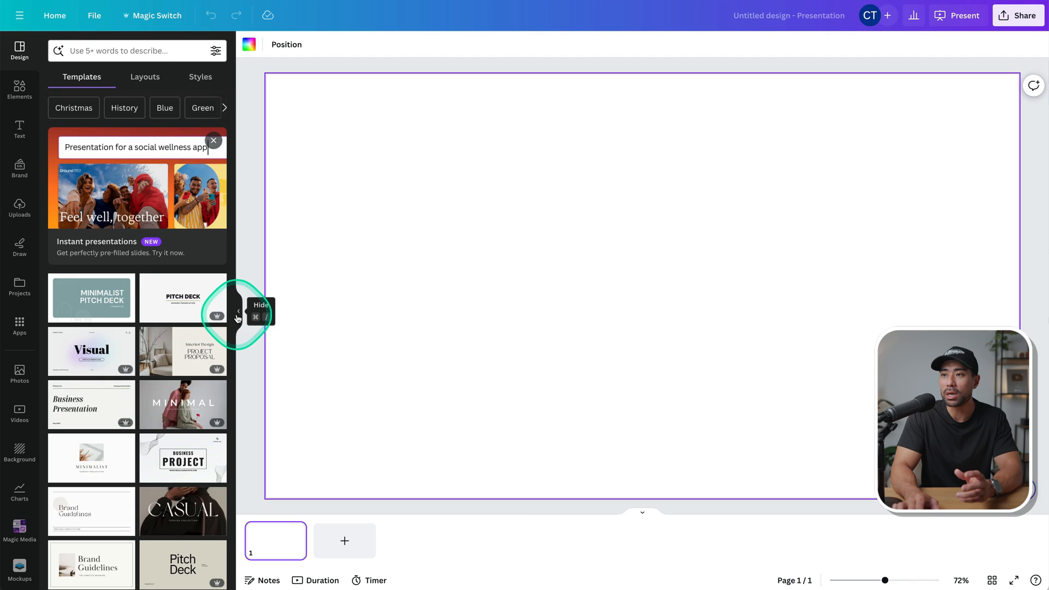
- Hide the templates panel and search the Apps library for 'Charts'
left_click(238, 310)
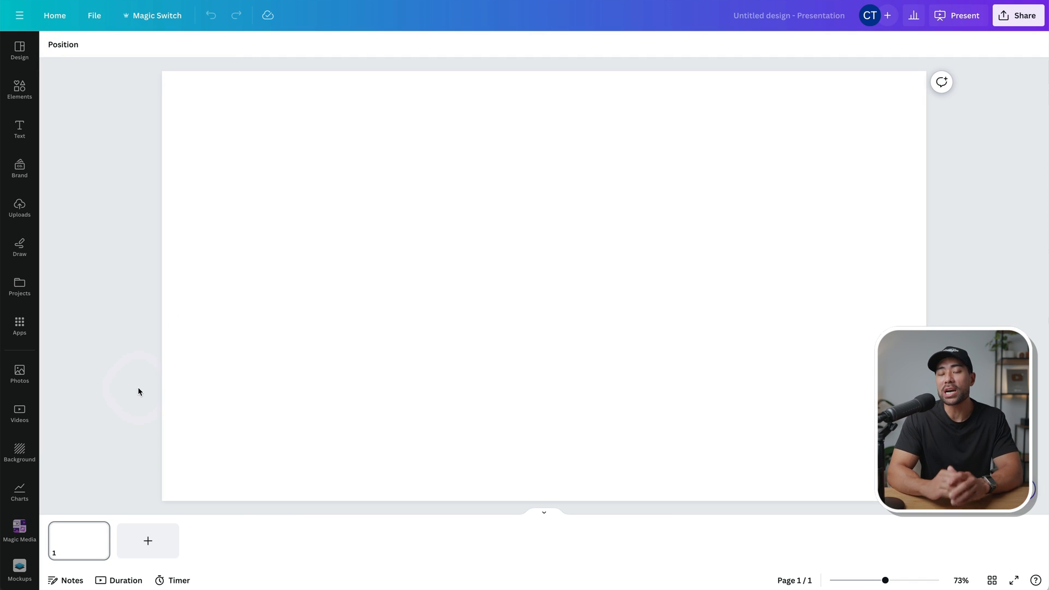
left_click(19, 324)
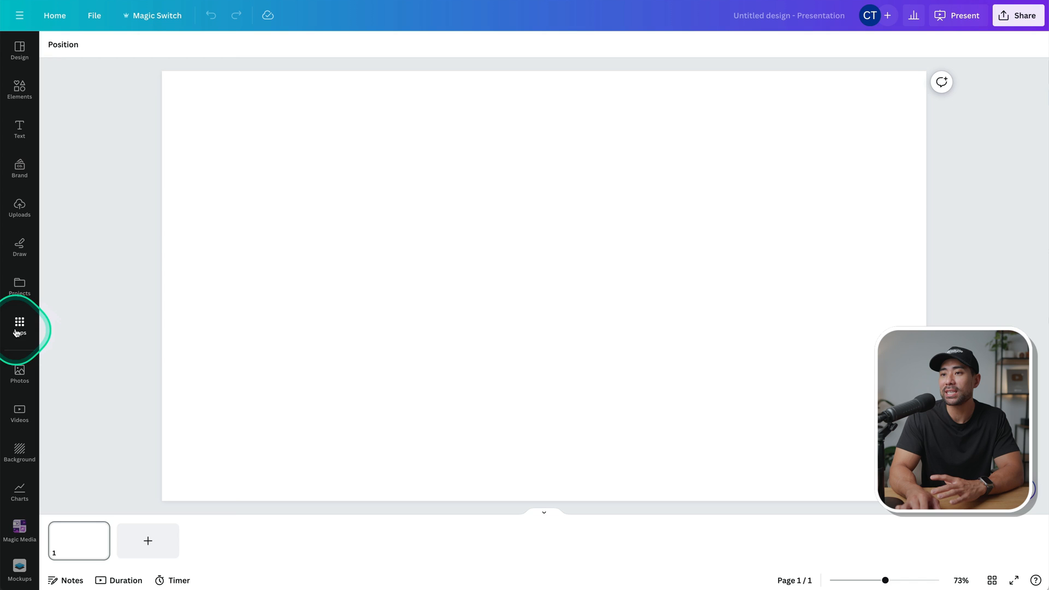
left_click(20, 326)
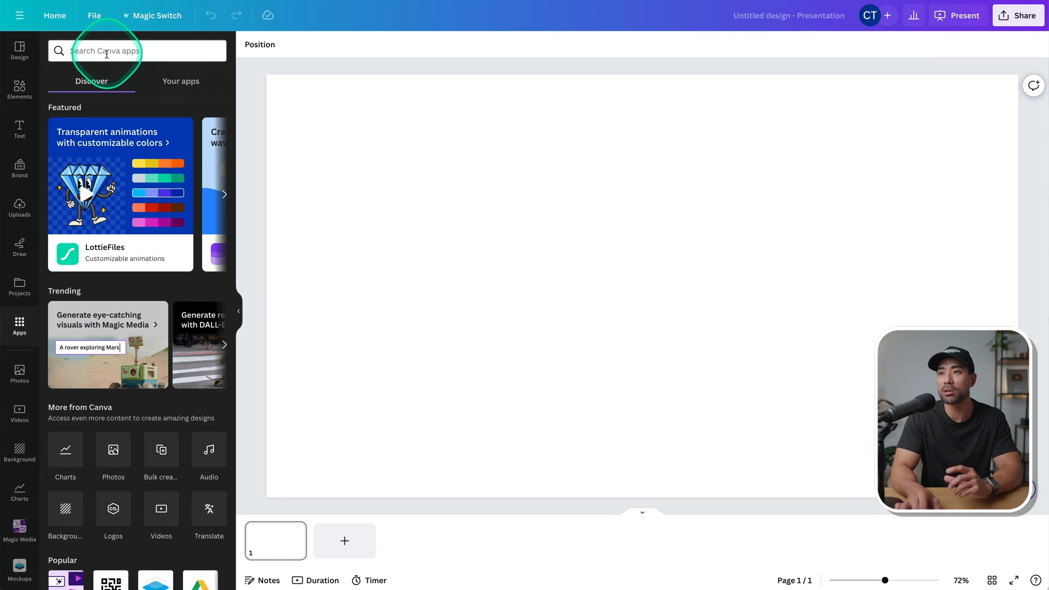
type("Charts")
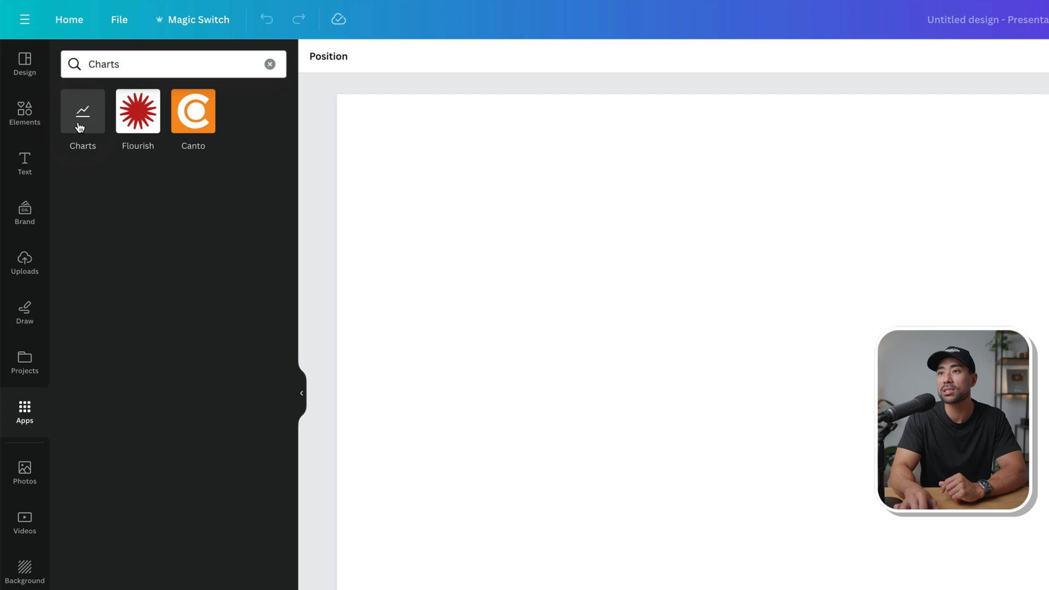
- Insert the basic bar chart from the Charts app onto the page
left_click(83, 111)
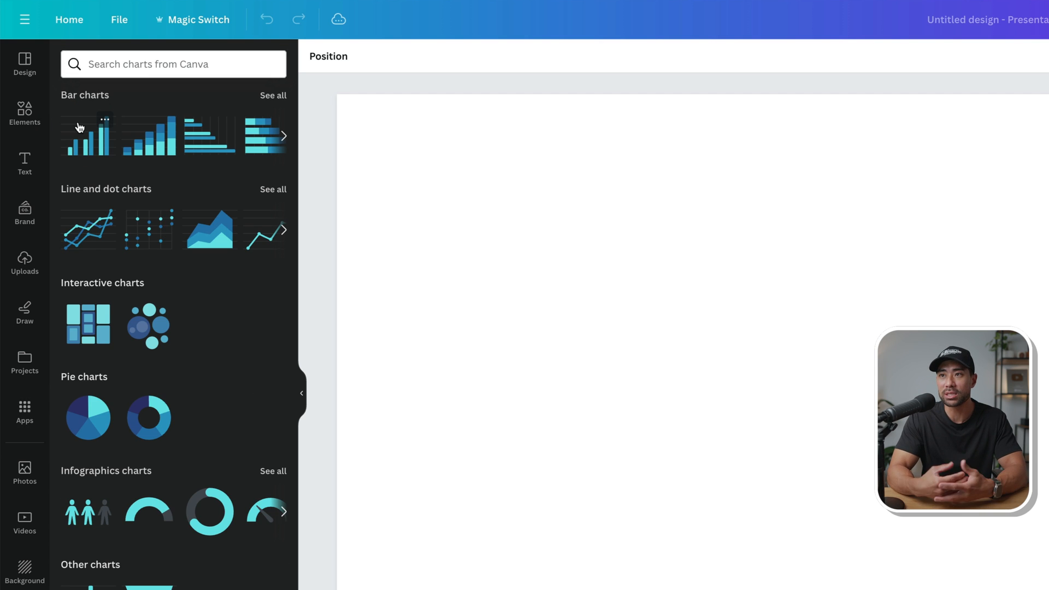
left_click(86, 136)
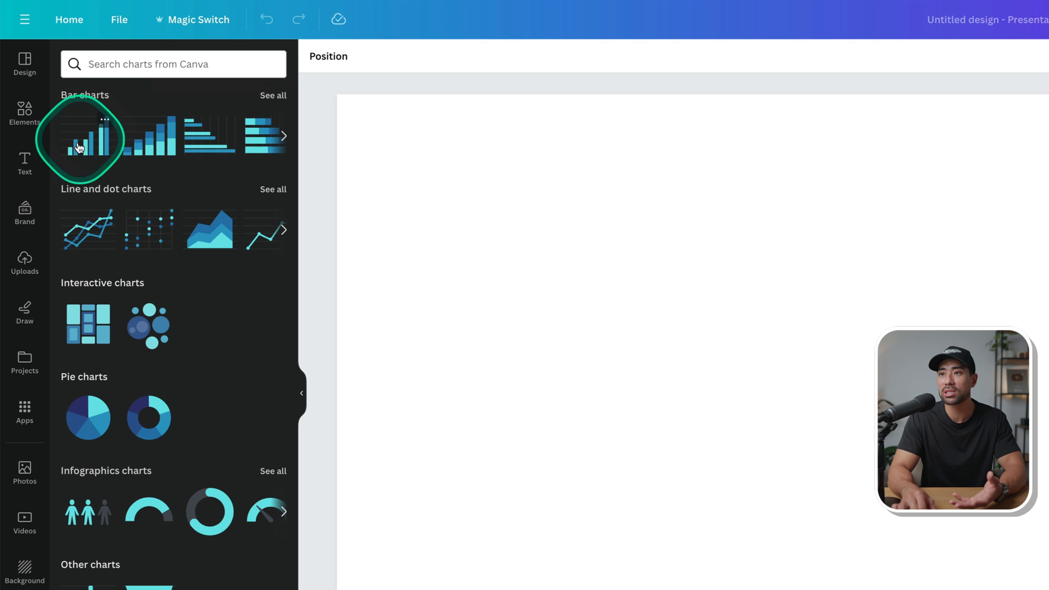
mouse_move(149, 203)
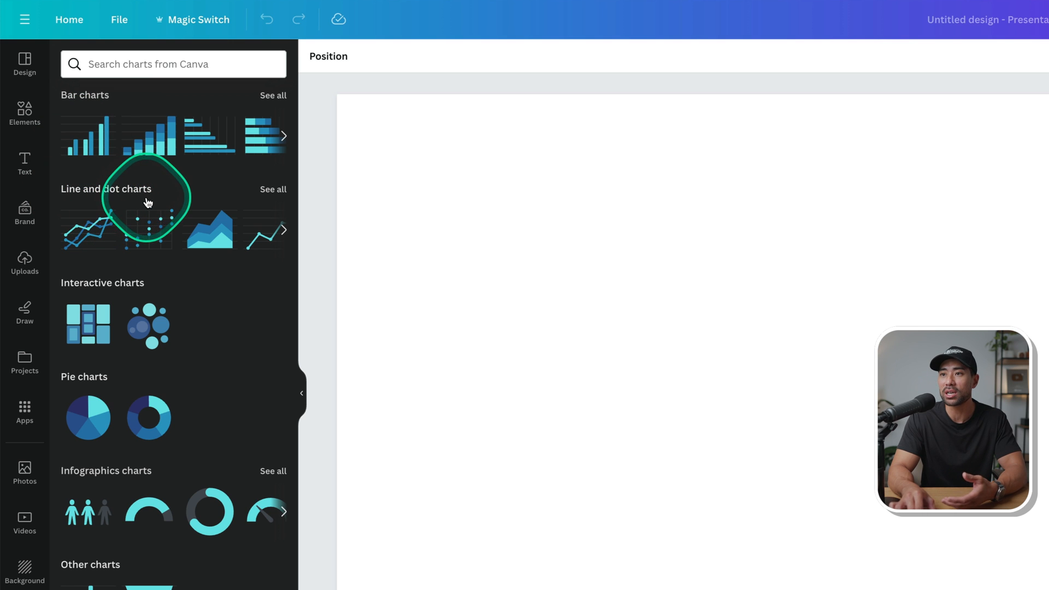
mouse_move(159, 339)
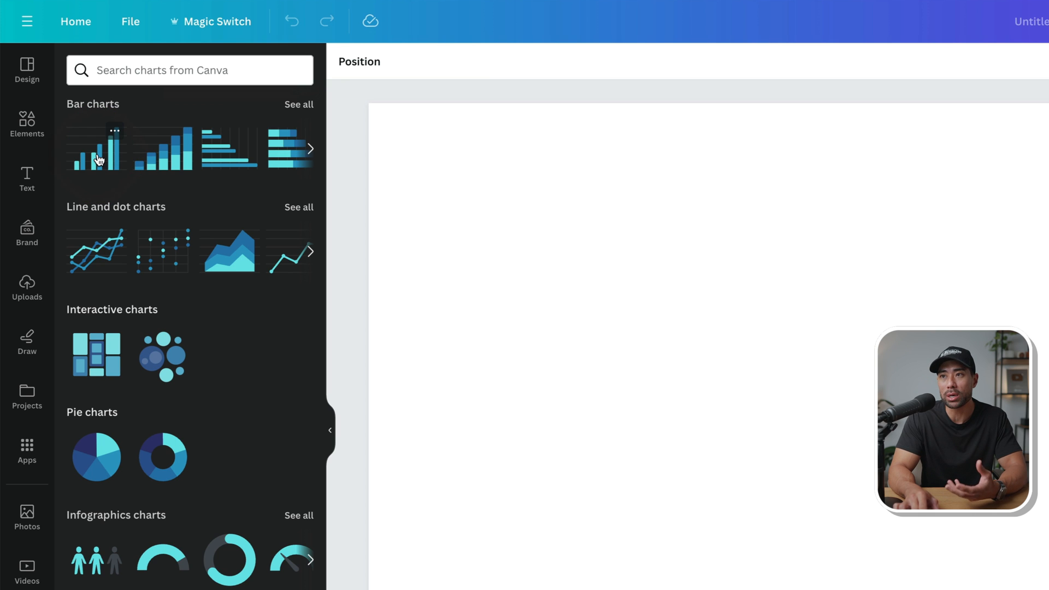
left_click(97, 155)
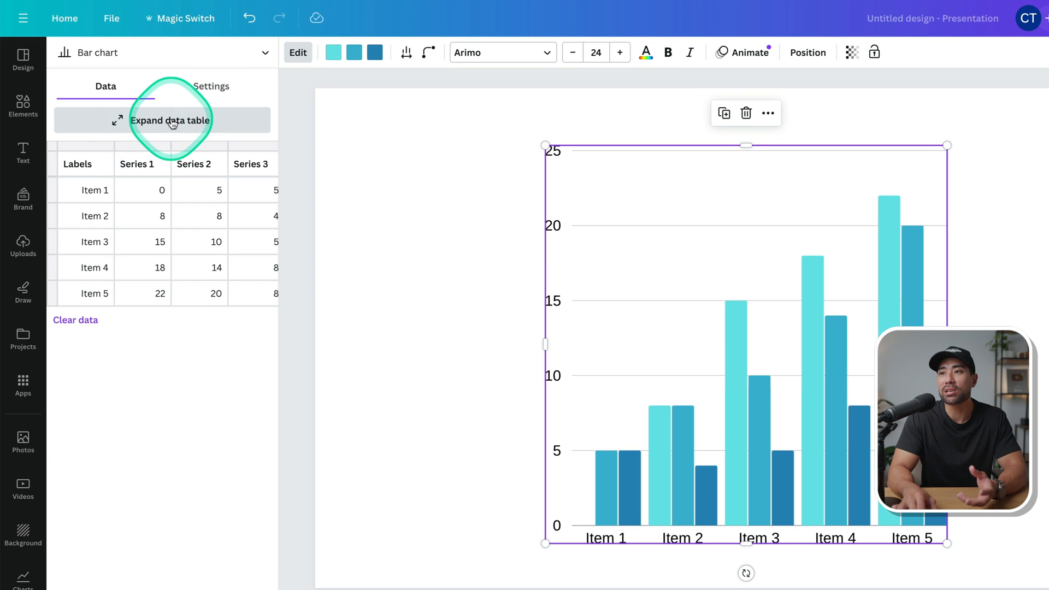
- Enter the five platforms' monthly active users, delete unused series columns and empty rows
left_click(170, 120)
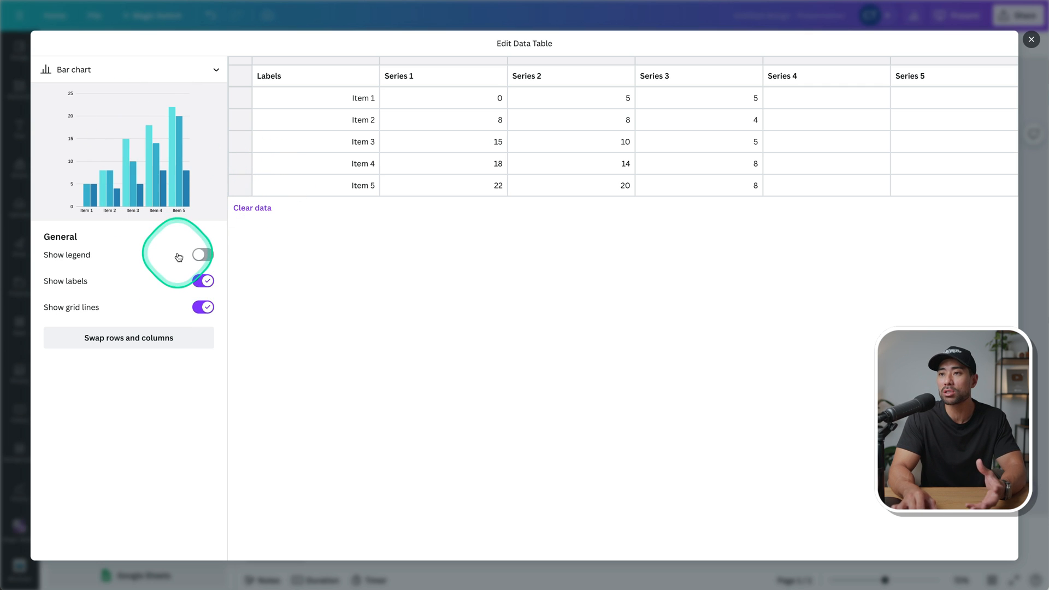
mouse_move(78, 258)
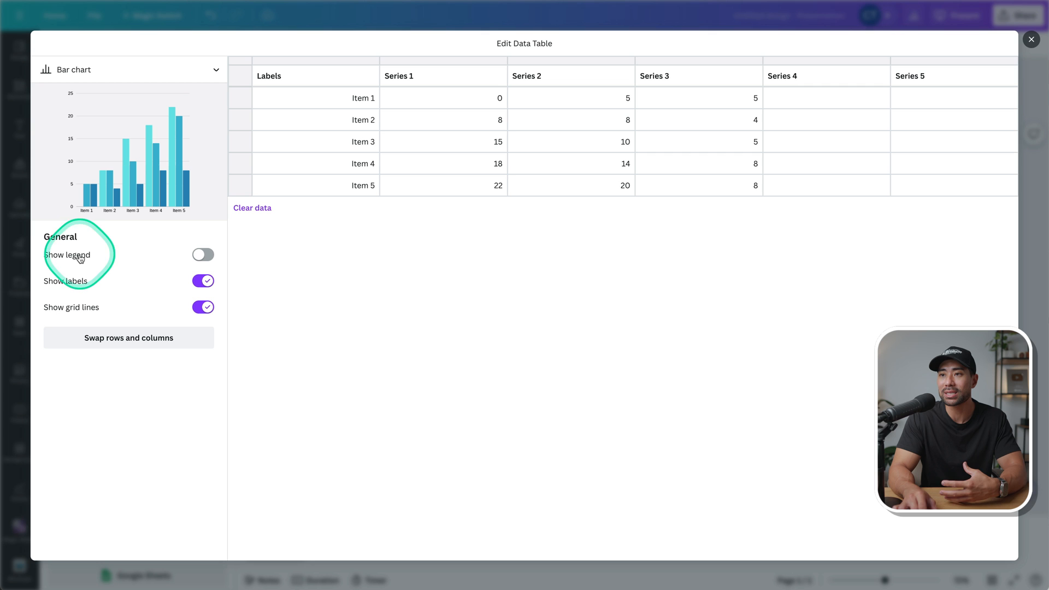
mouse_move(84, 289)
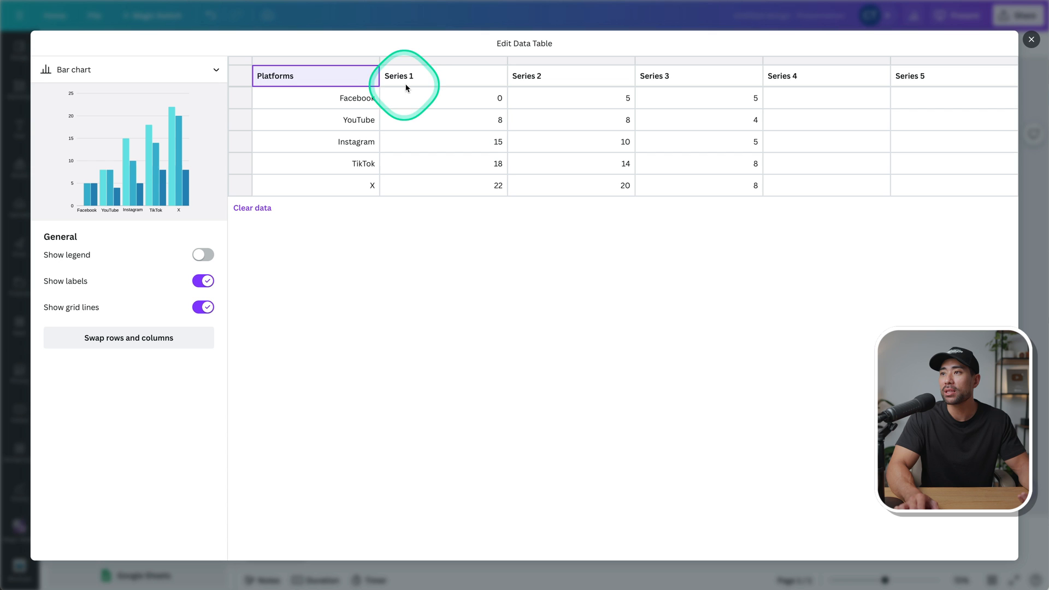
mouse_move(420, 81)
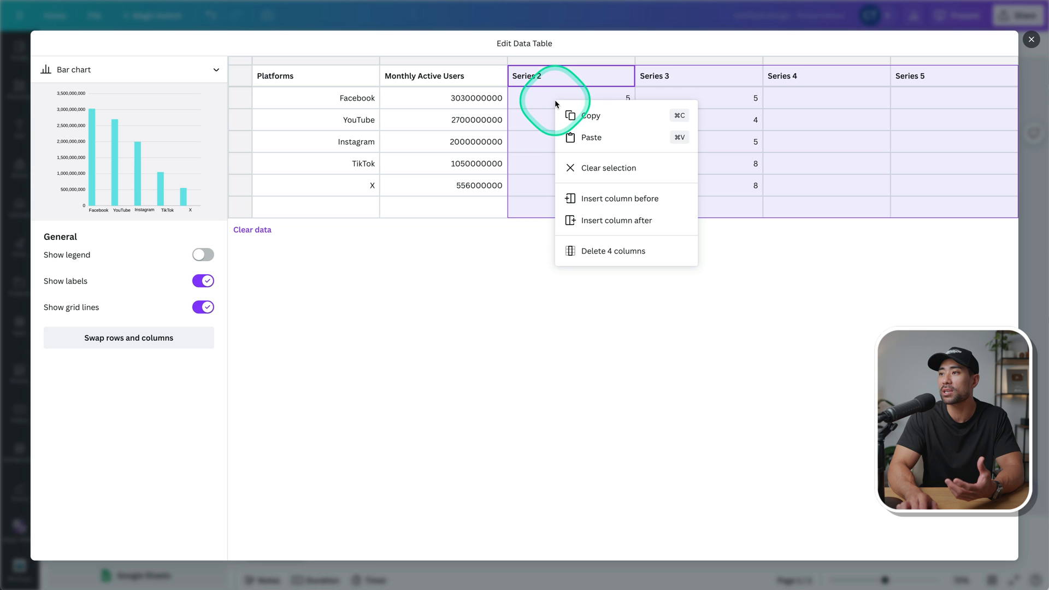
left_click(613, 251)
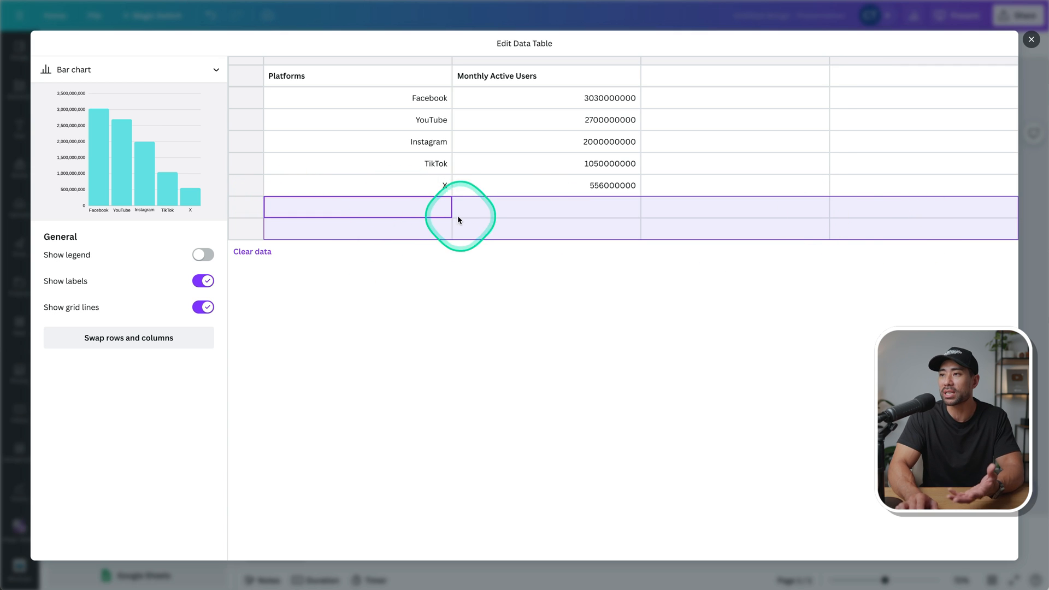
right_click(408, 217)
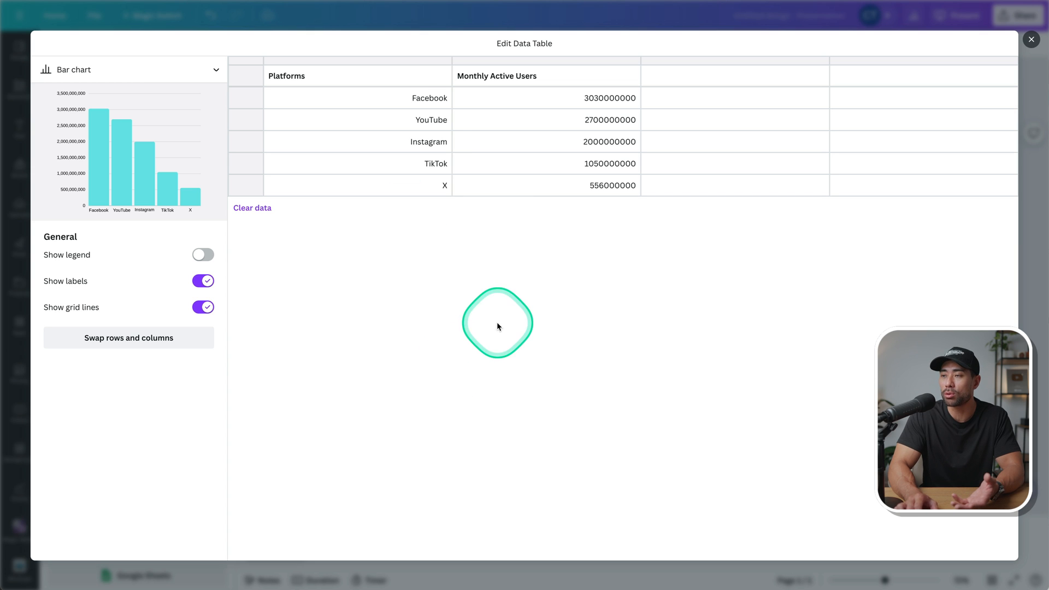
left_click(611, 184)
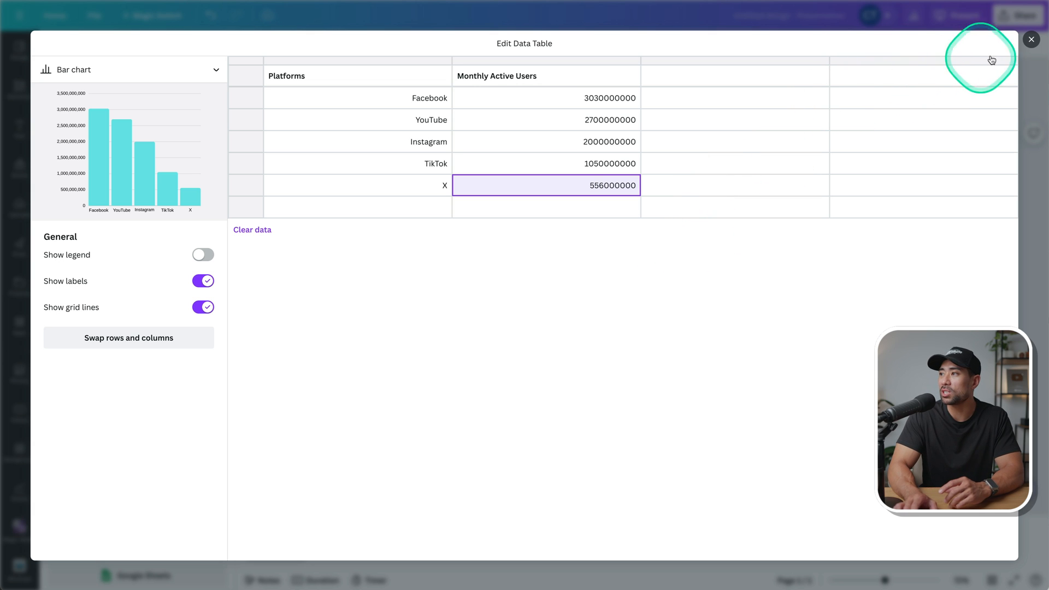
left_click(1032, 39)
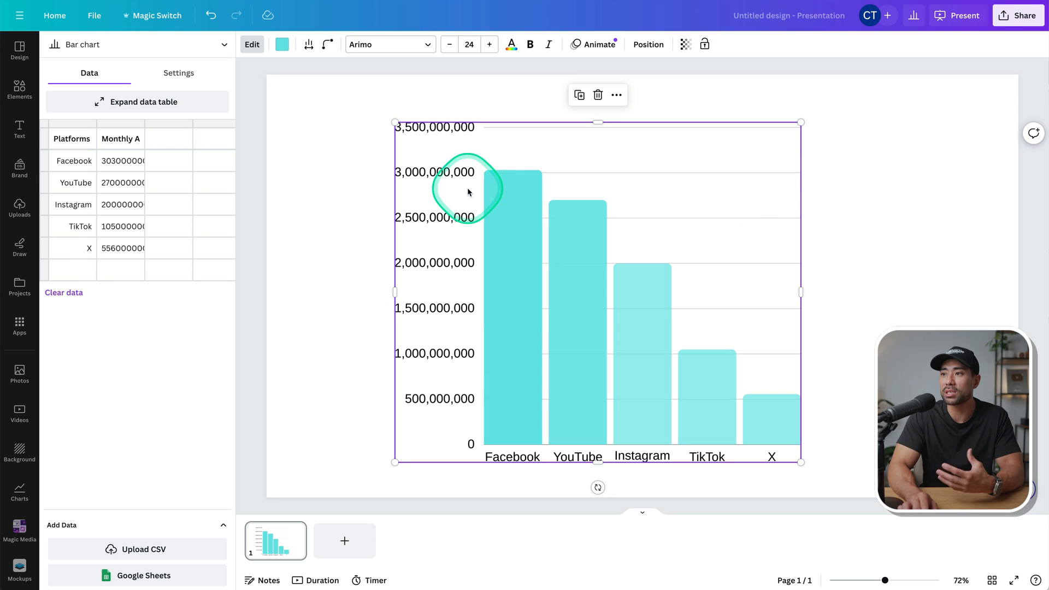
- Recolour the chart bars, trying red, then settling on purple
left_click(281, 44)
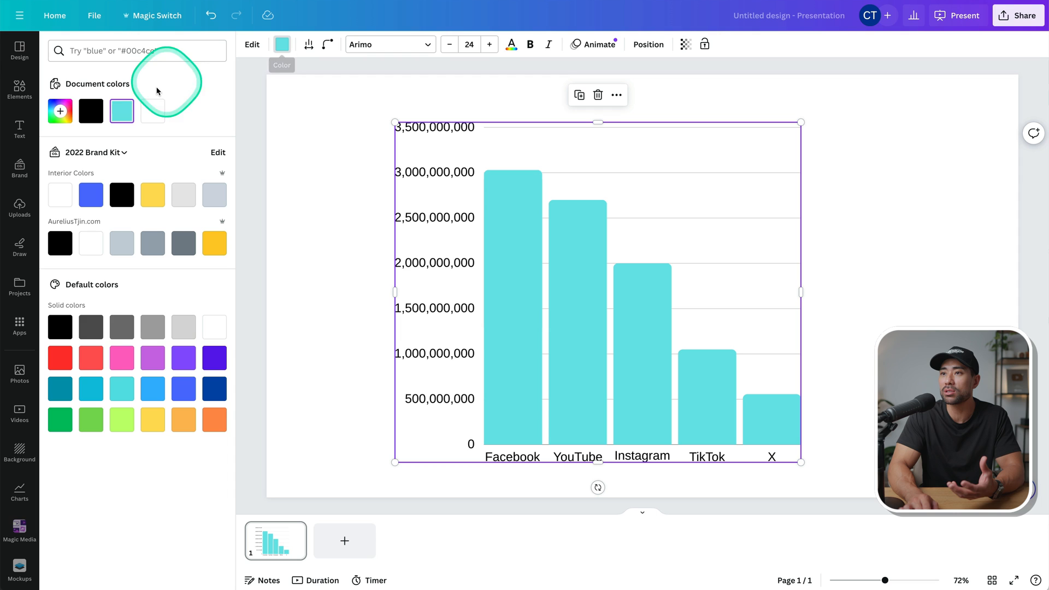
left_click(60, 357)
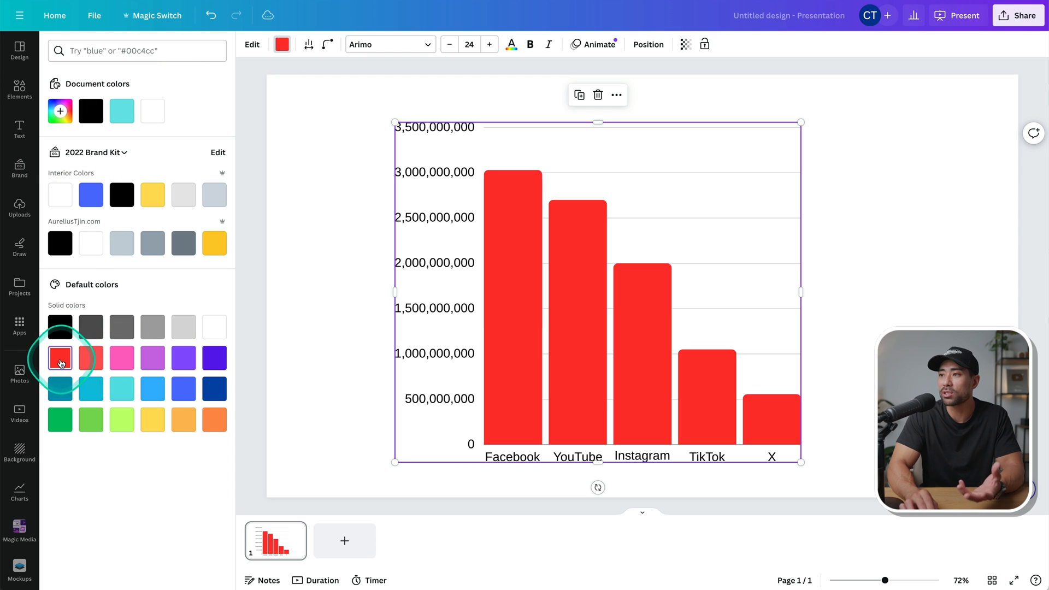
left_click(184, 358)
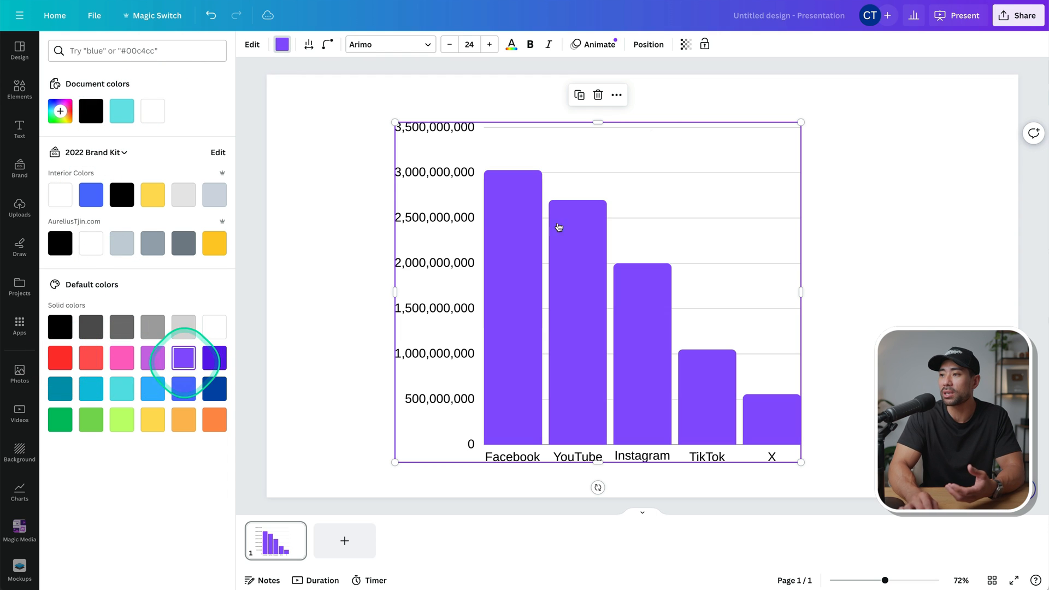
mouse_move(520, 265)
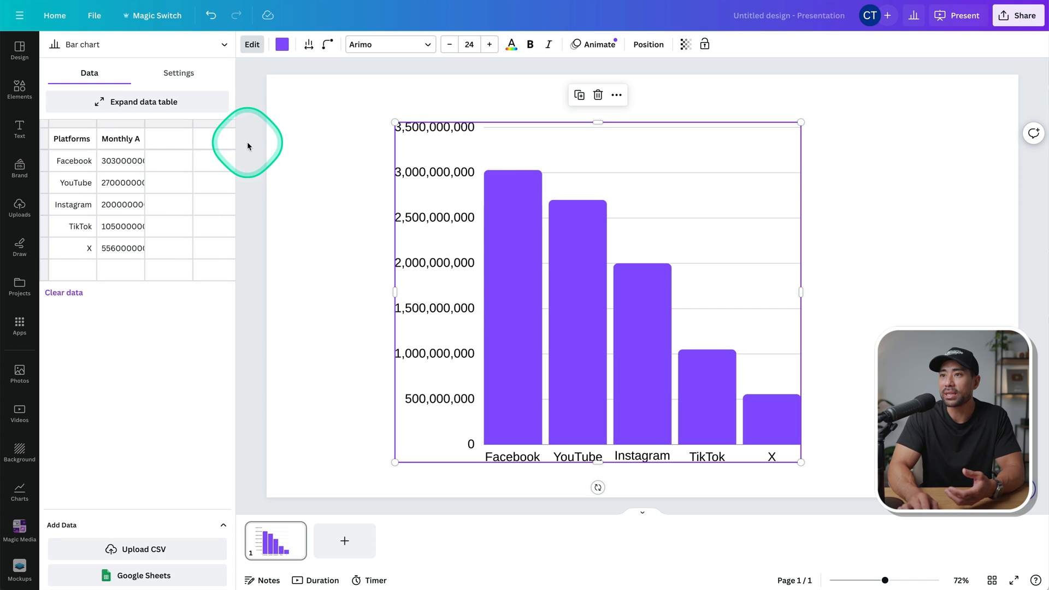
left_click(179, 72)
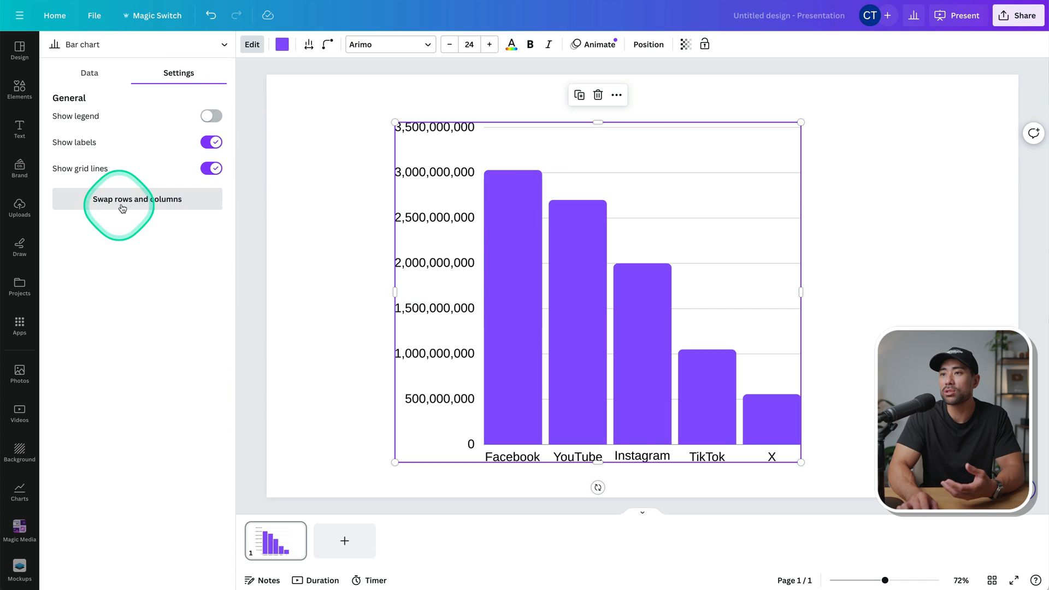
left_click(137, 198)
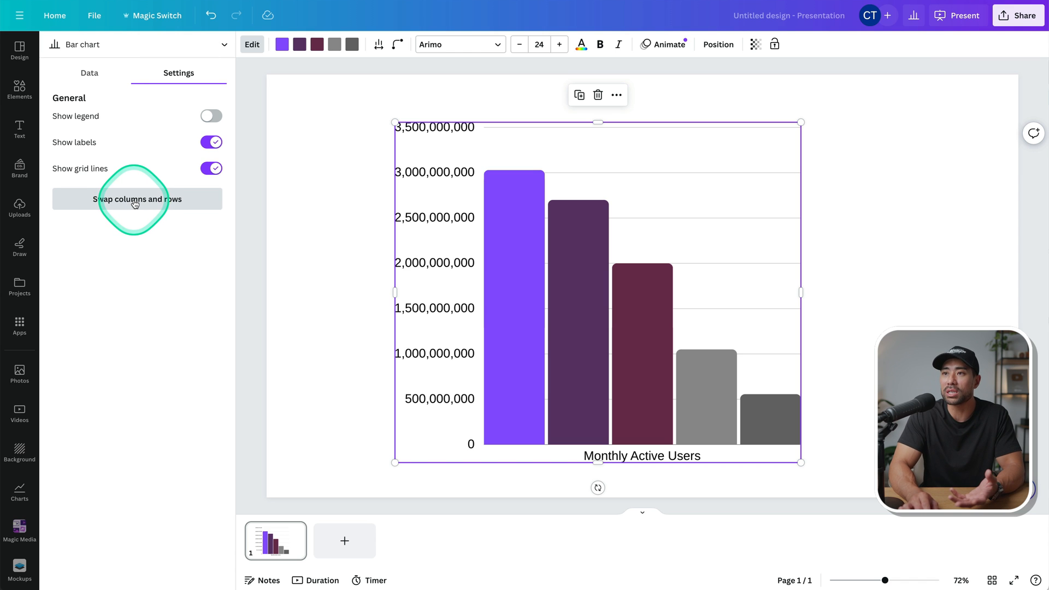
mouse_move(651, 389)
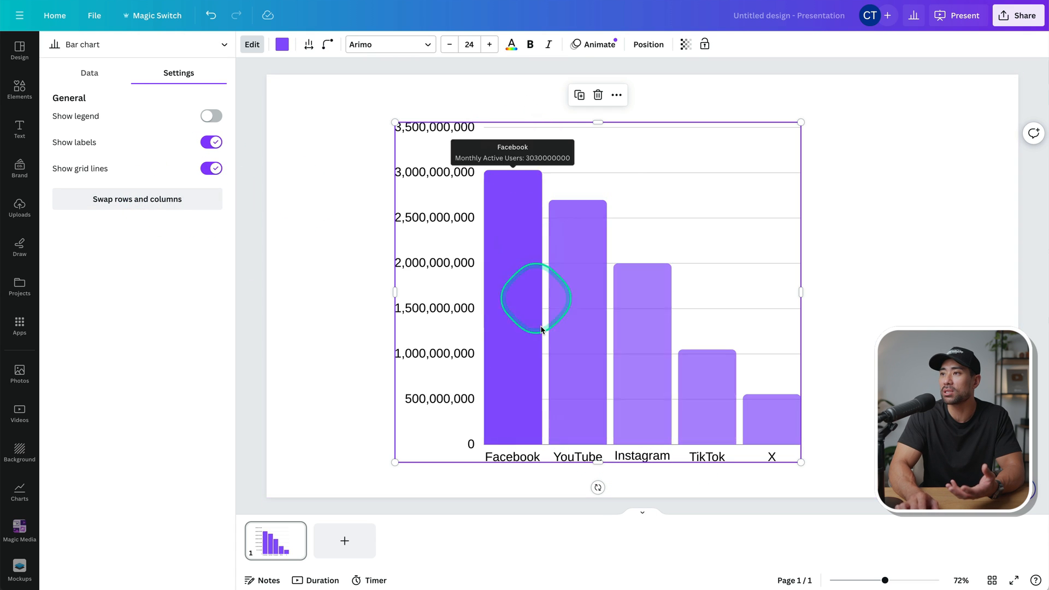
mouse_move(168, 184)
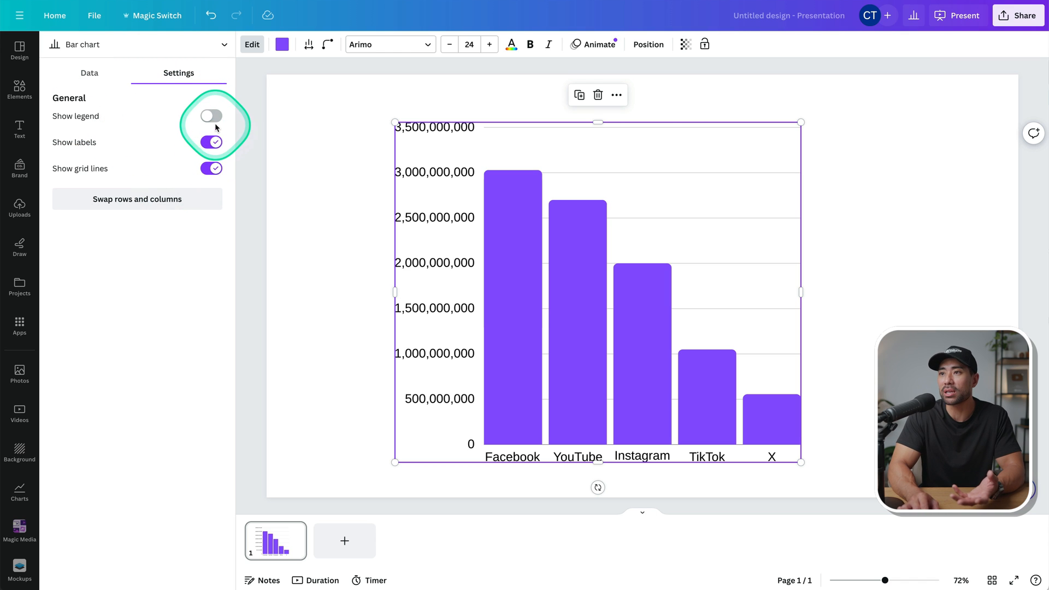
left_click(211, 115)
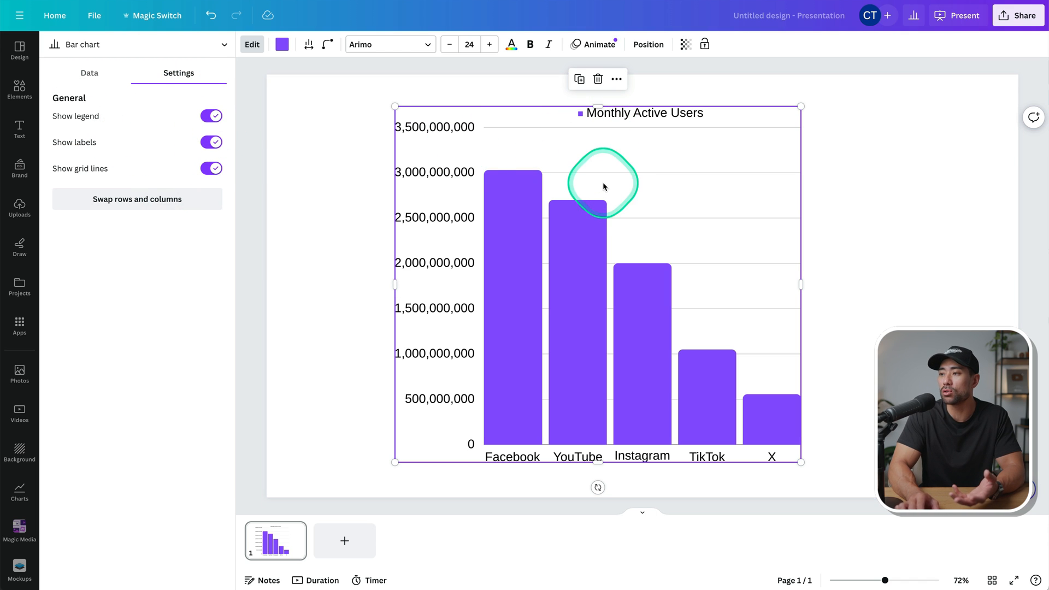
mouse_move(528, 374)
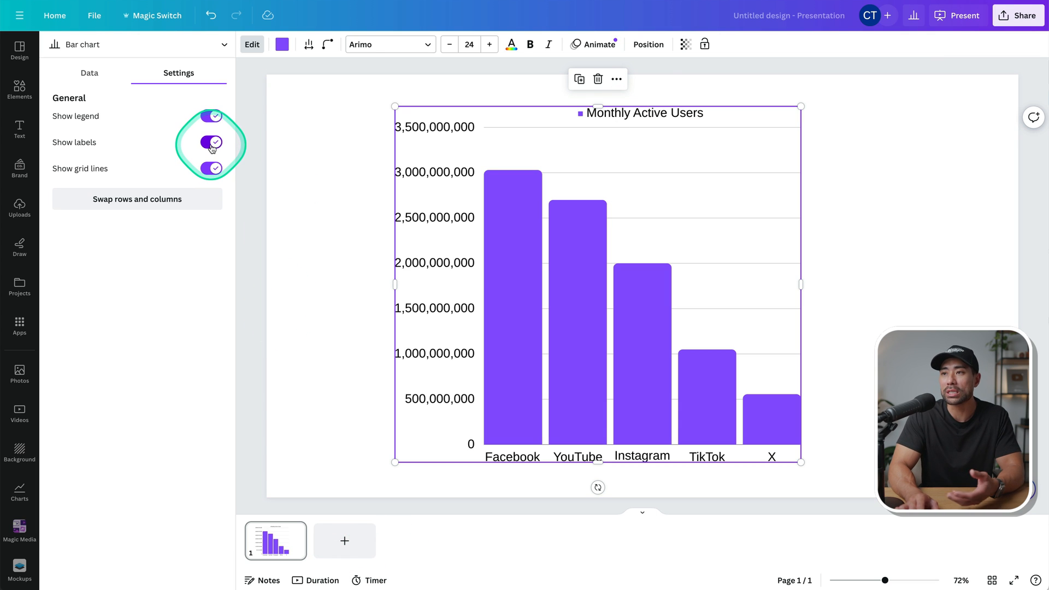
left_click(210, 142)
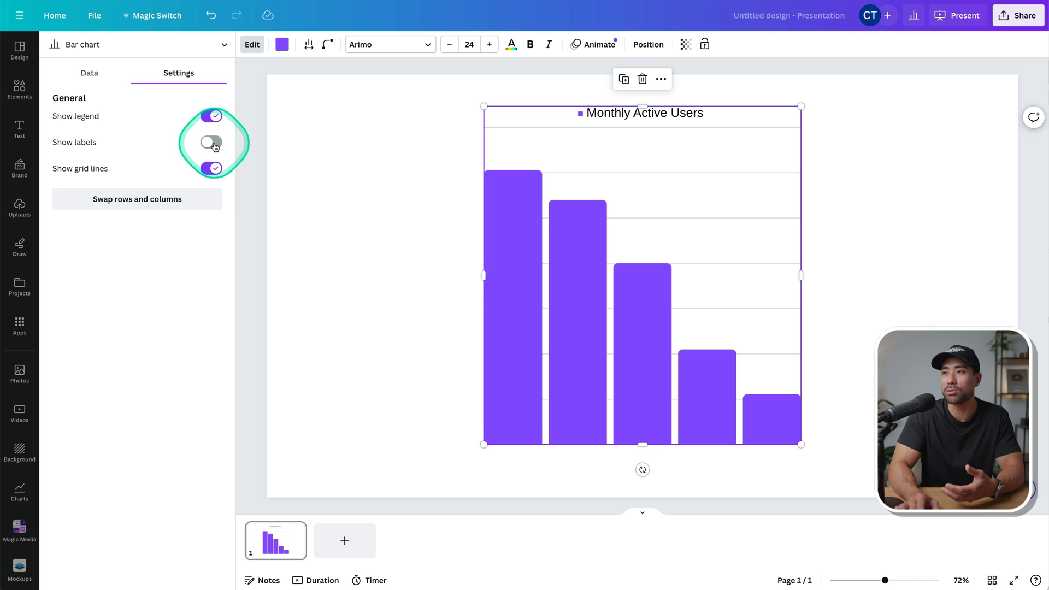
left_click(212, 142)
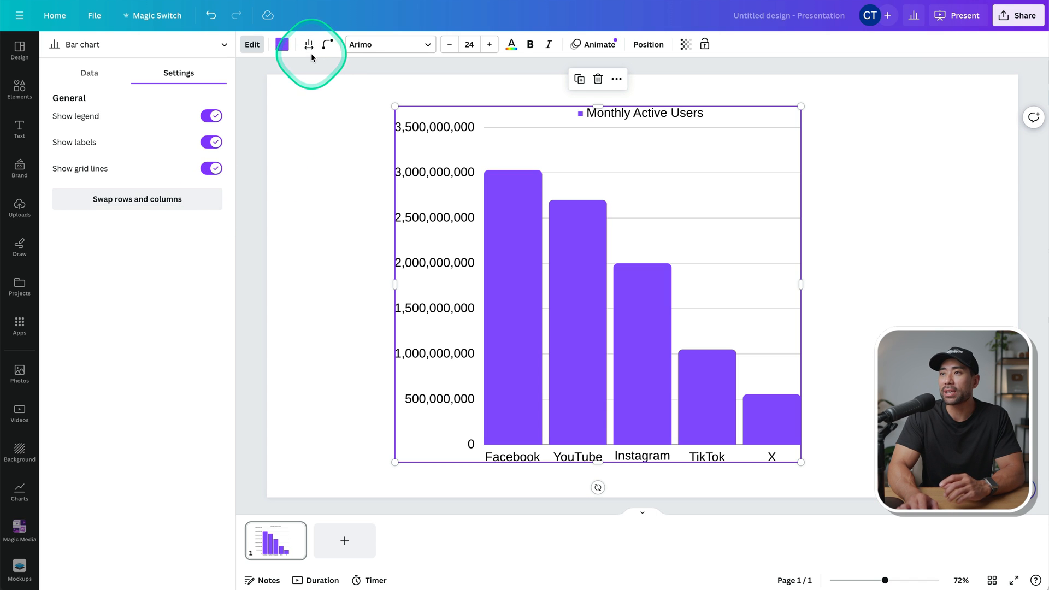
mouse_move(308, 45)
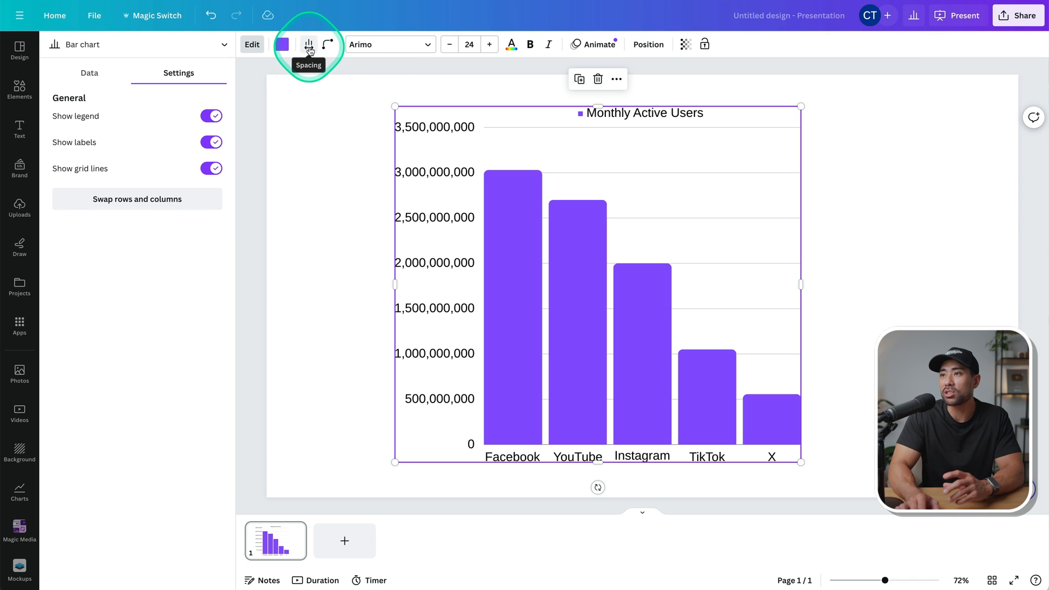
- Set the column spacing to about 24 for wider gaps between bars
left_click(308, 44)
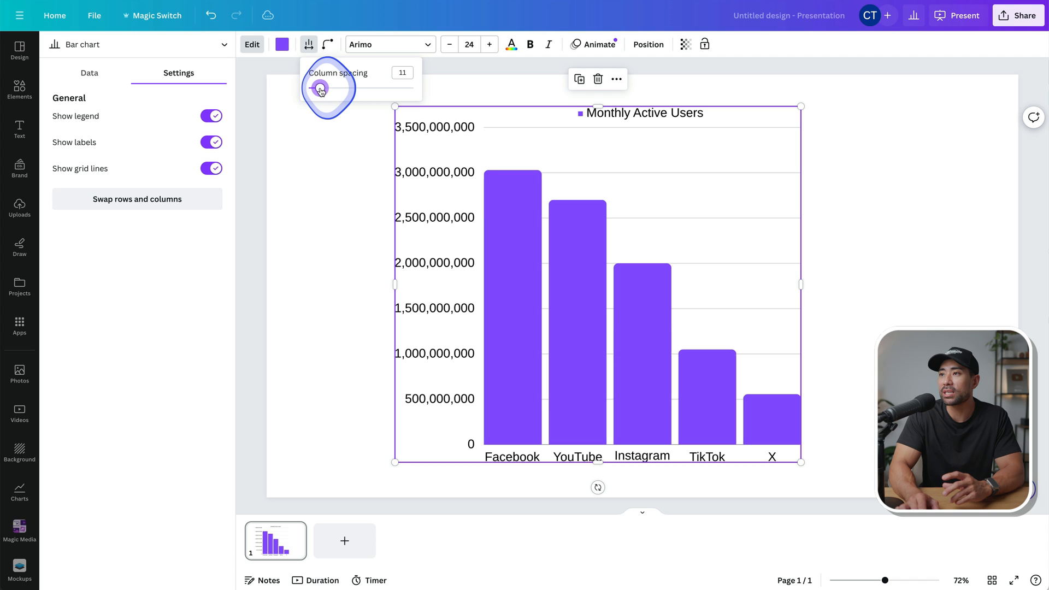
left_click_drag(321, 88, 344, 88)
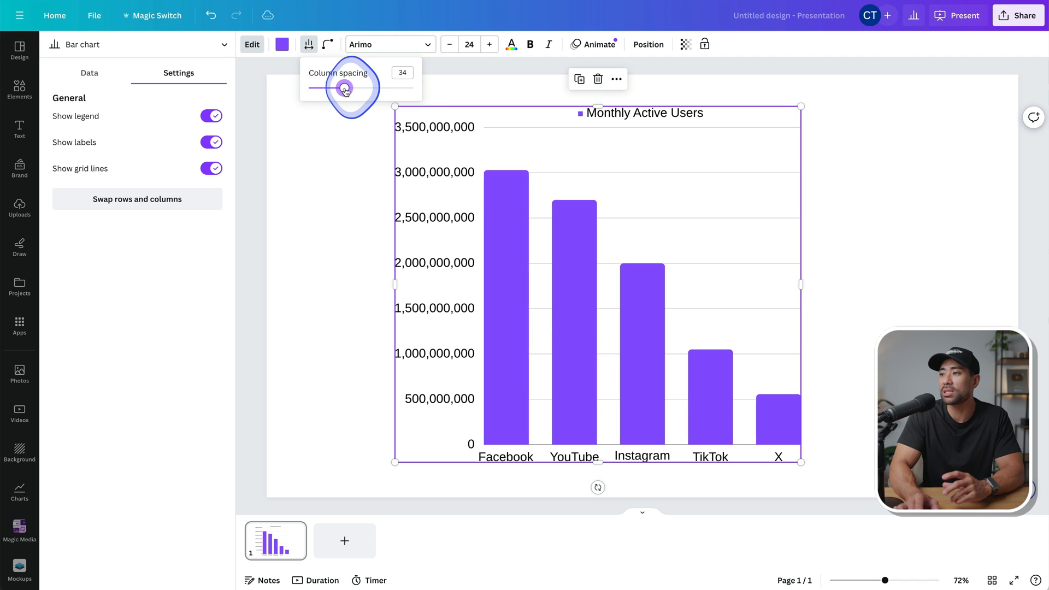
left_click_drag(345, 89, 339, 89)
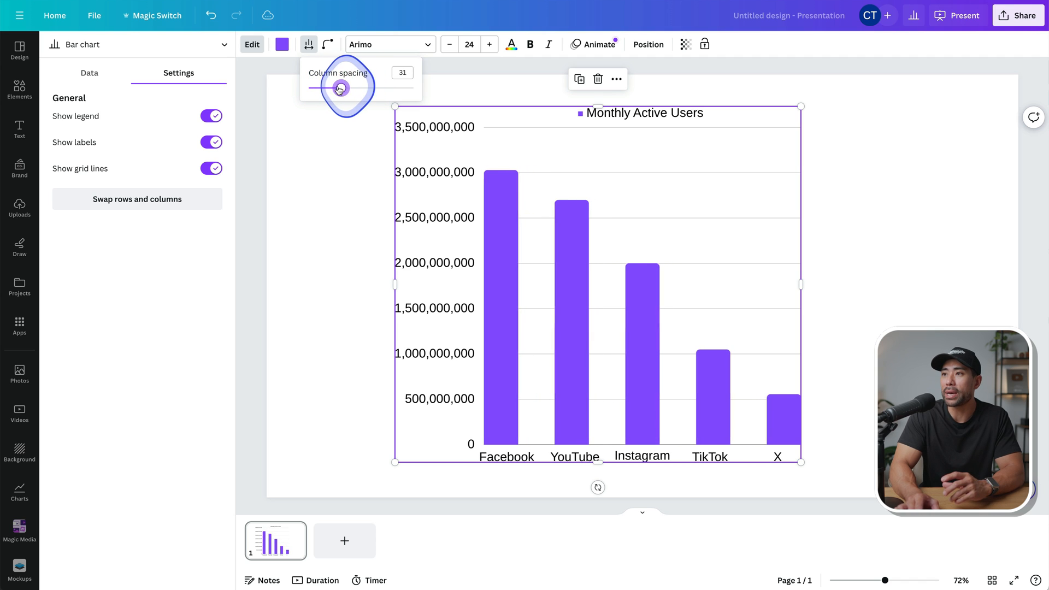
left_click_drag(340, 87, 333, 87)
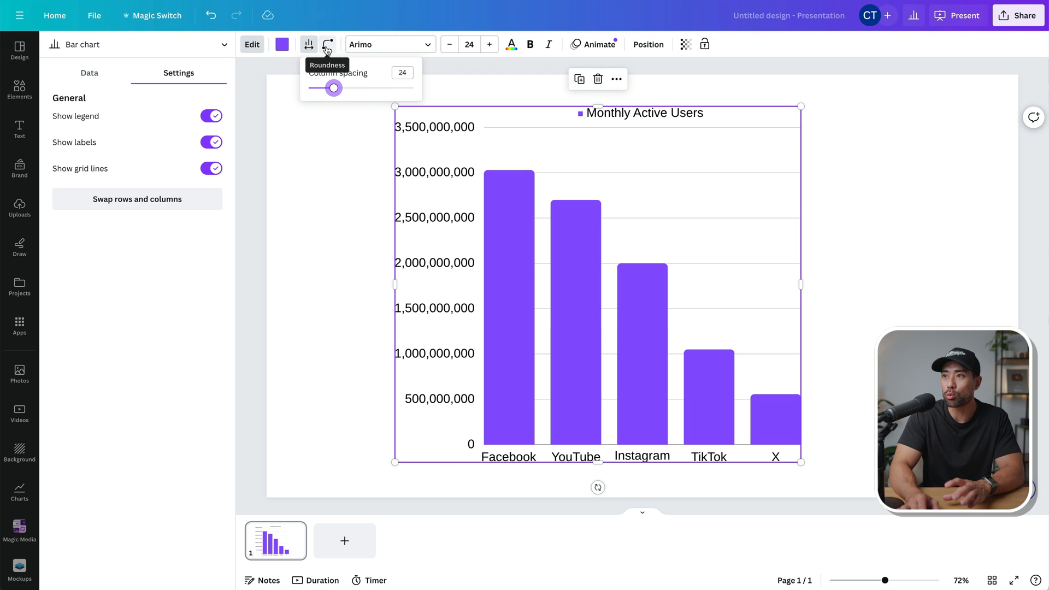
- Set the bar roundness to about 36 for moderately rounded tops
left_click_drag(335, 88, 344, 92)
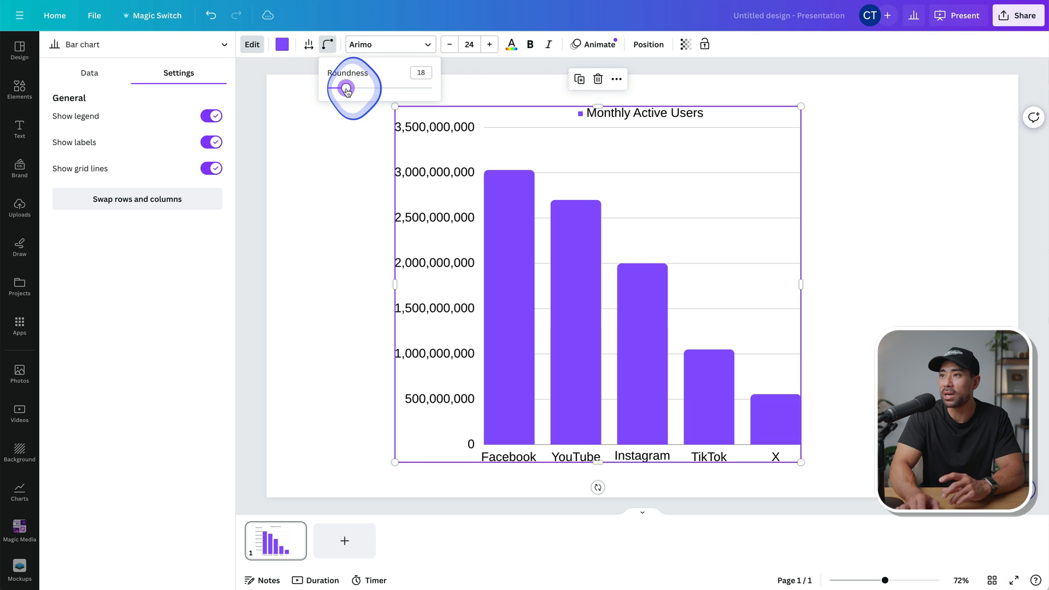
left_click_drag(347, 91, 393, 91)
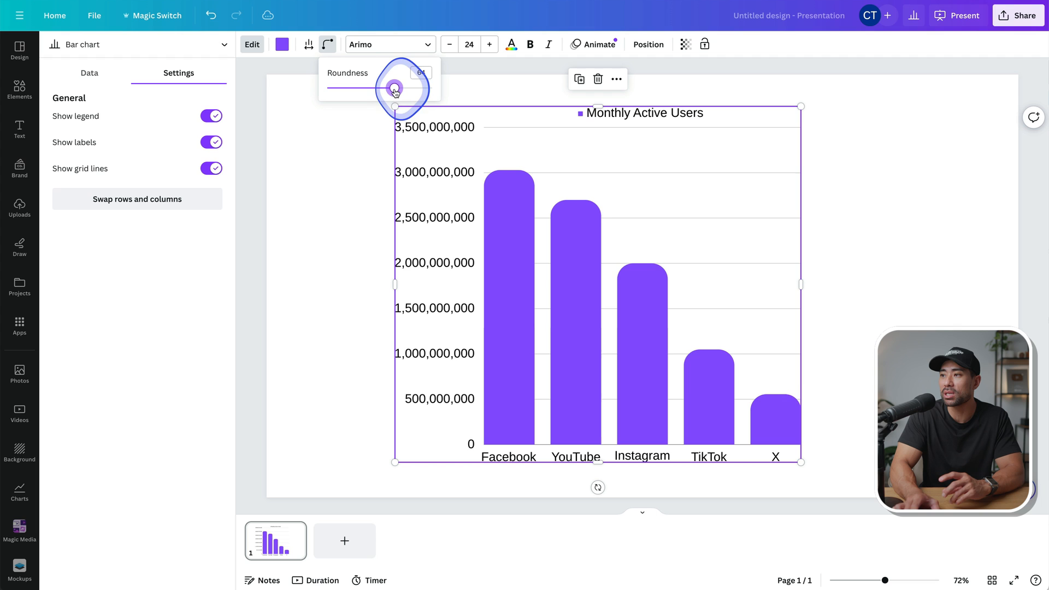
left_click_drag(395, 89, 365, 89)
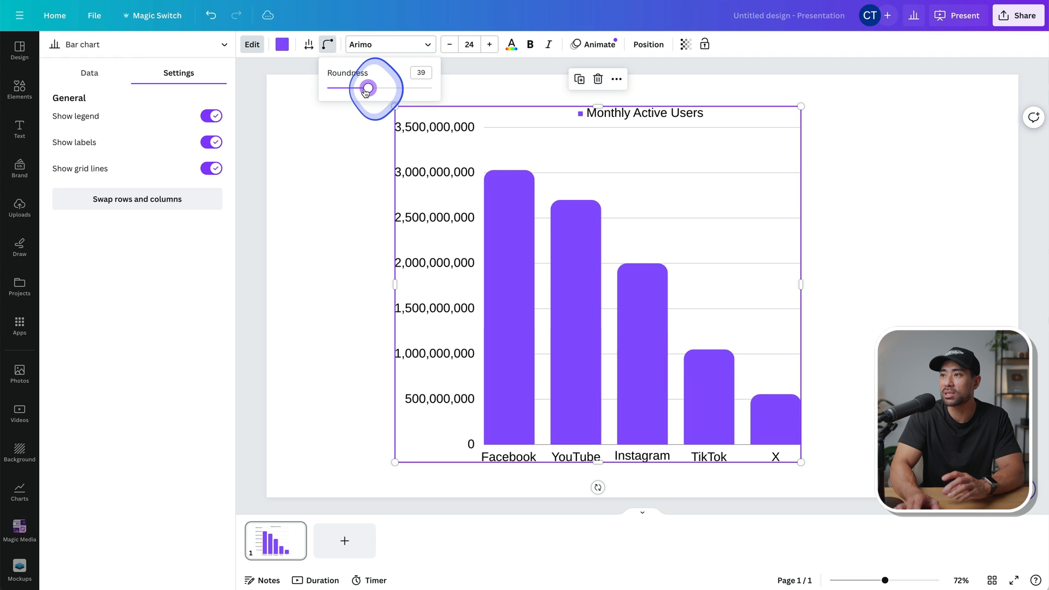
left_click_drag(368, 87, 365, 87)
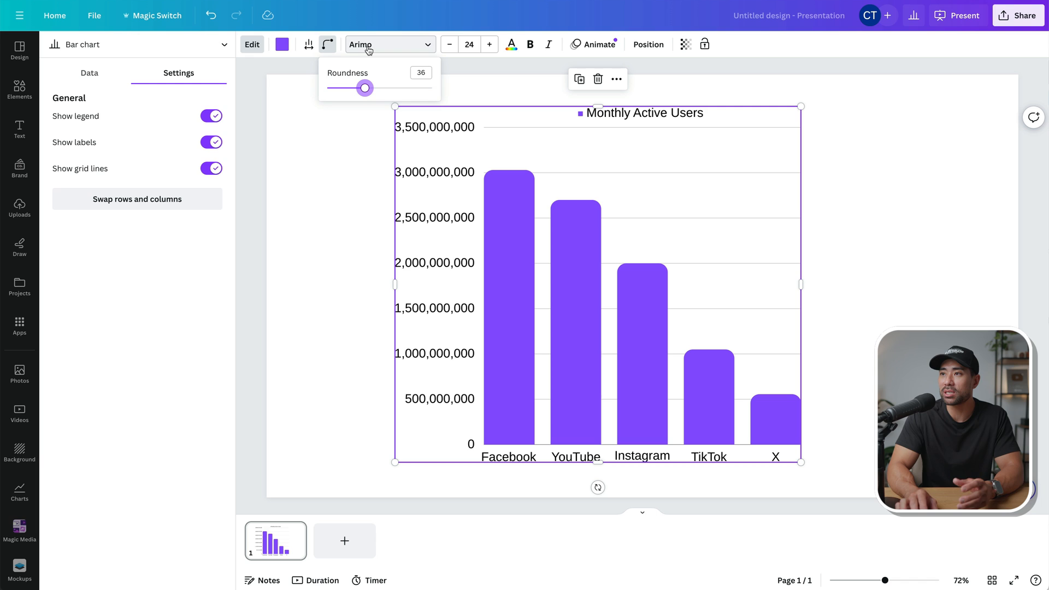
- Preview Roboto and Trocchi, keep Arimo, and set the chart text size to 26
left_click(369, 43)
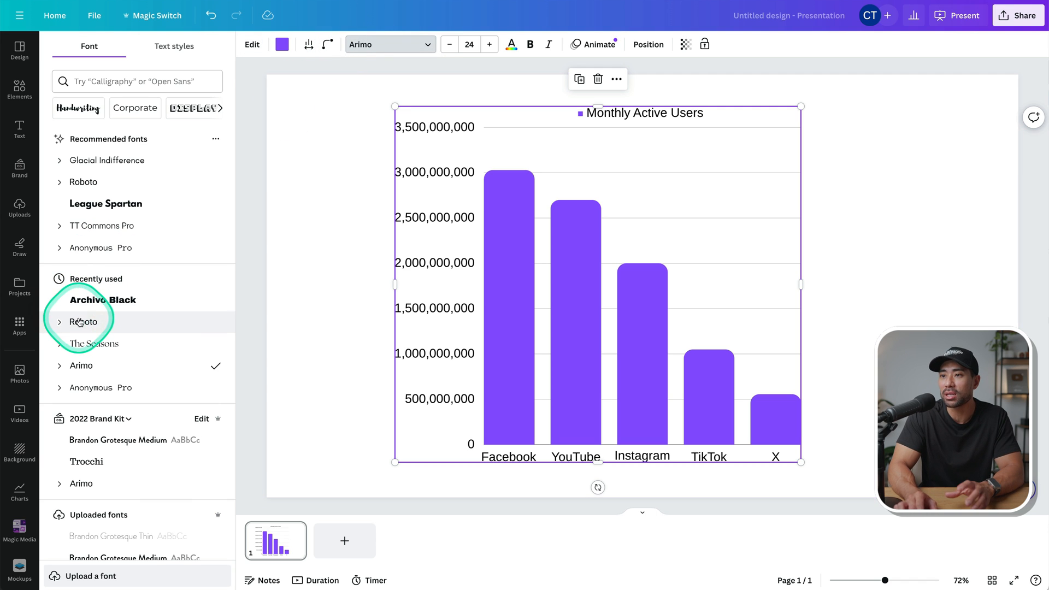
left_click(83, 321)
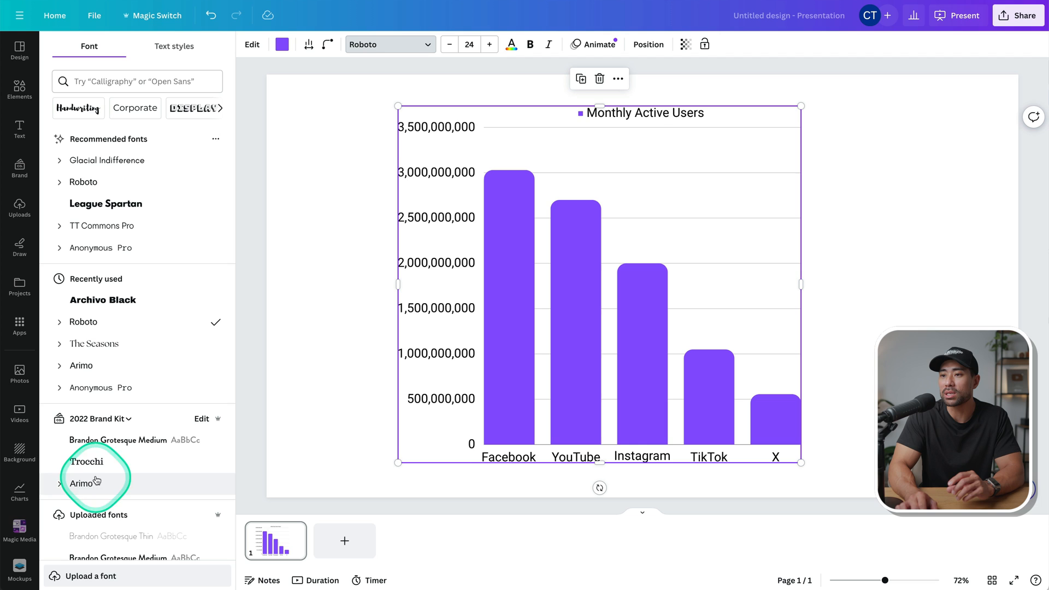
left_click(87, 461)
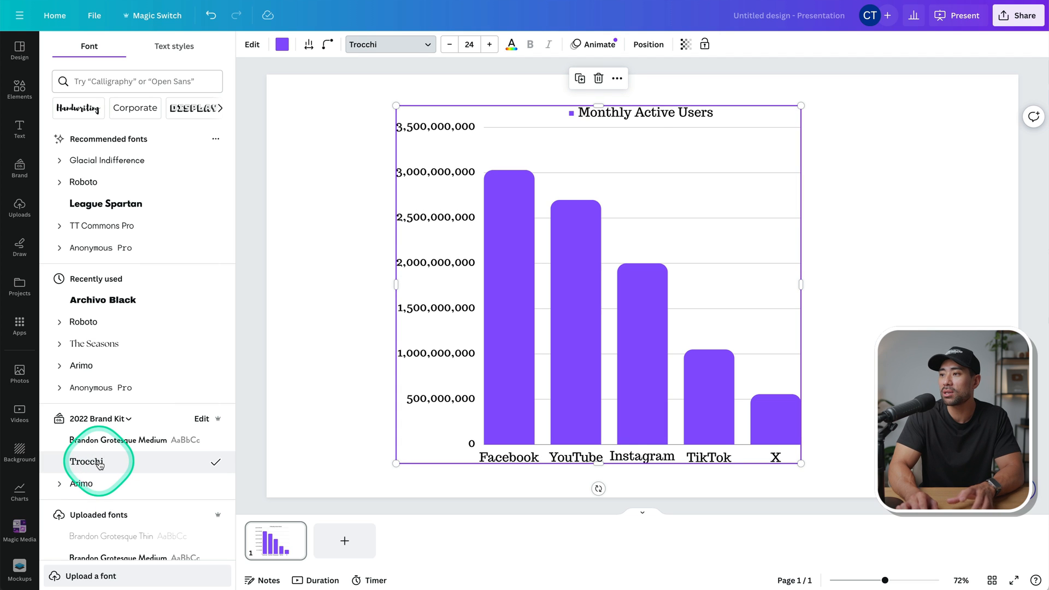
left_click(81, 477)
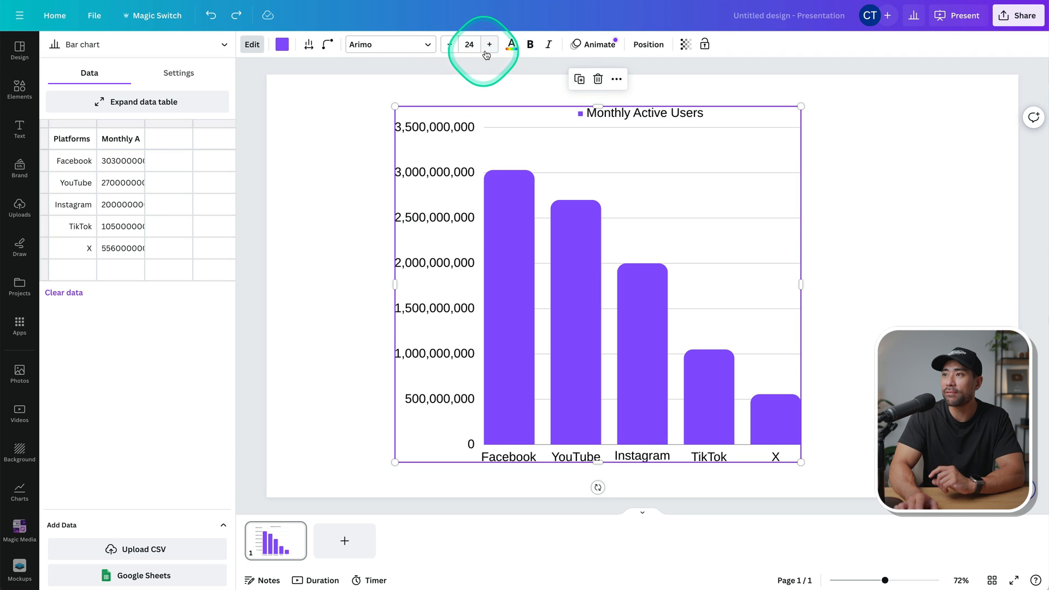
left_click(488, 44)
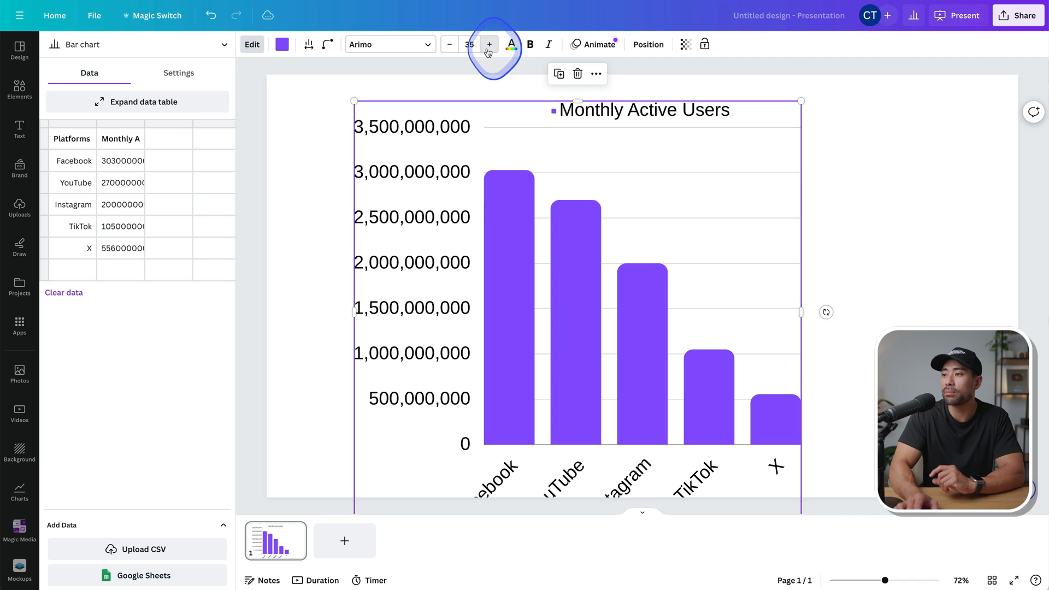
left_click(449, 44)
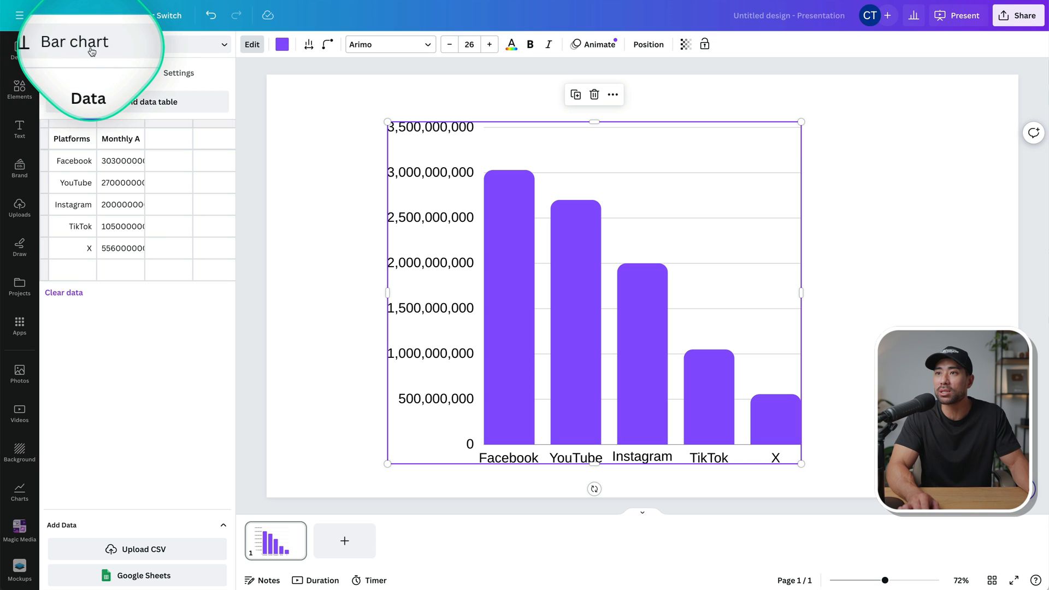
- Switch the chart to a stacked bar chart, then to a line chart
left_click(93, 46)
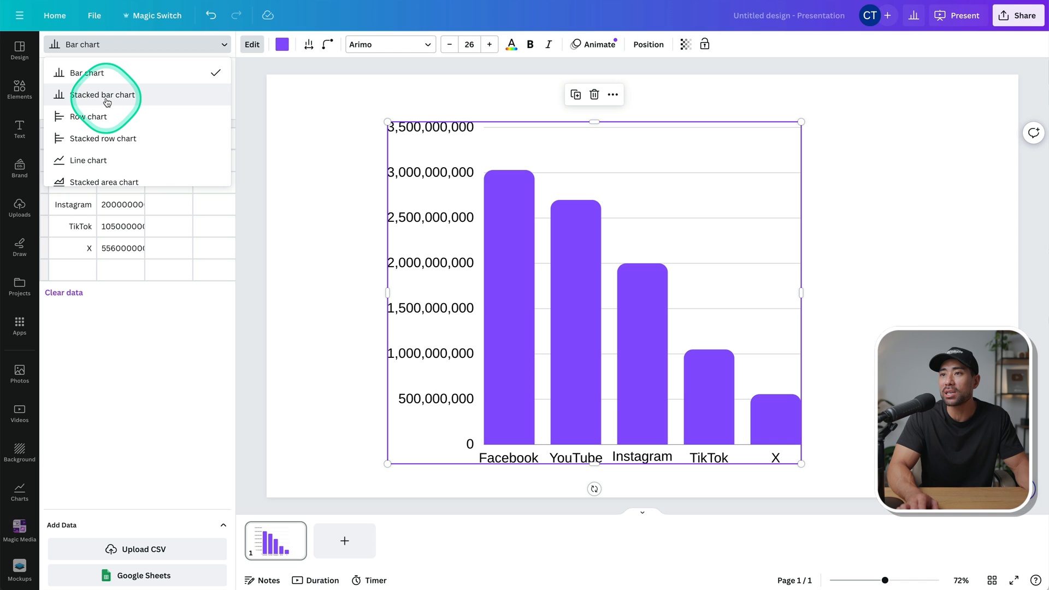
left_click(101, 94)
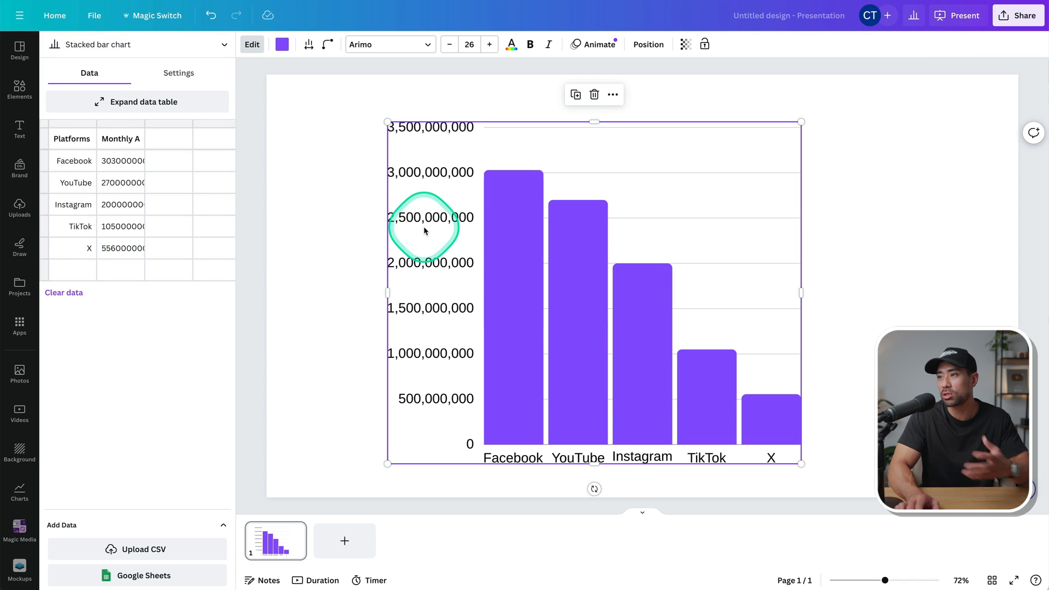
mouse_move(514, 457)
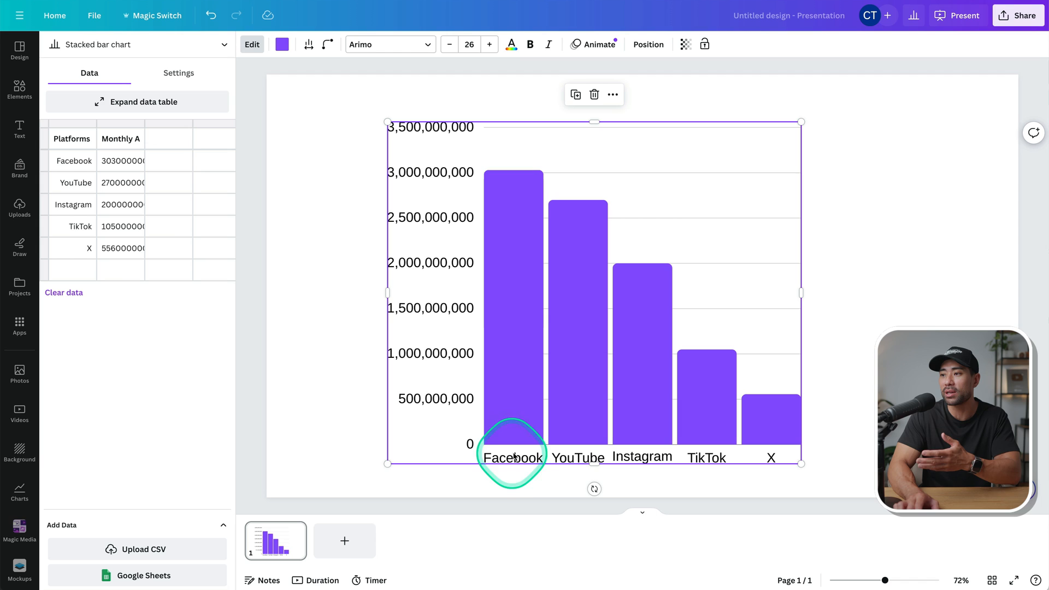
left_click(137, 44)
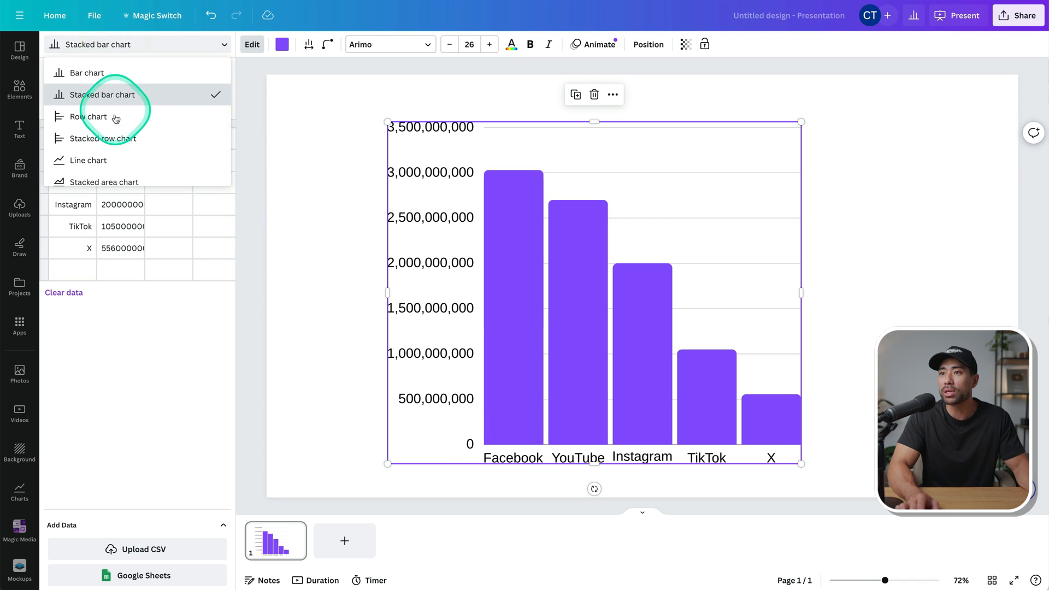
left_click(87, 159)
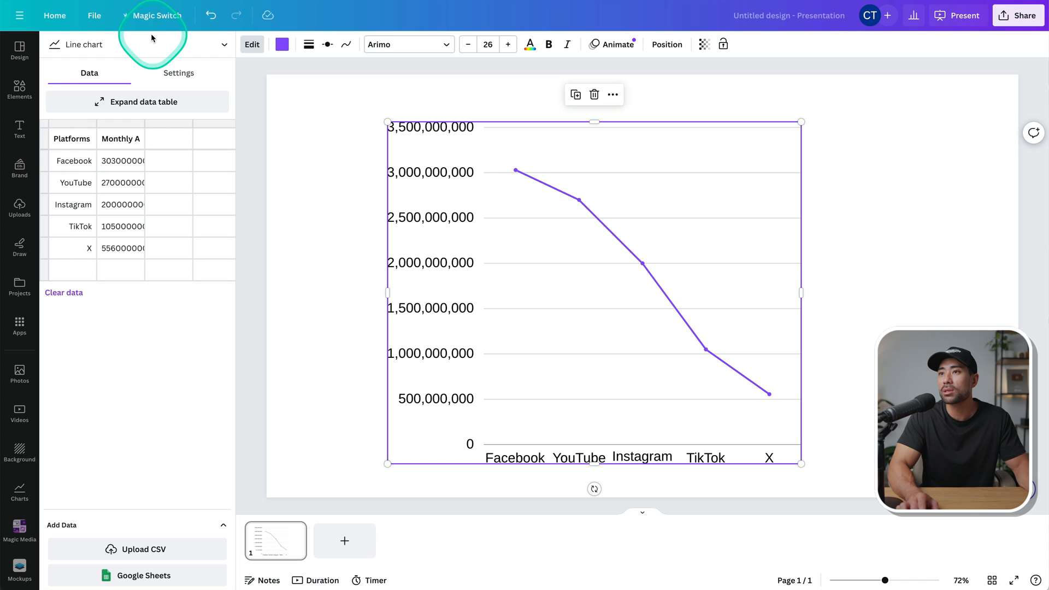
- Switch the chart to a histogram, then to a scatterplot
left_click(137, 44)
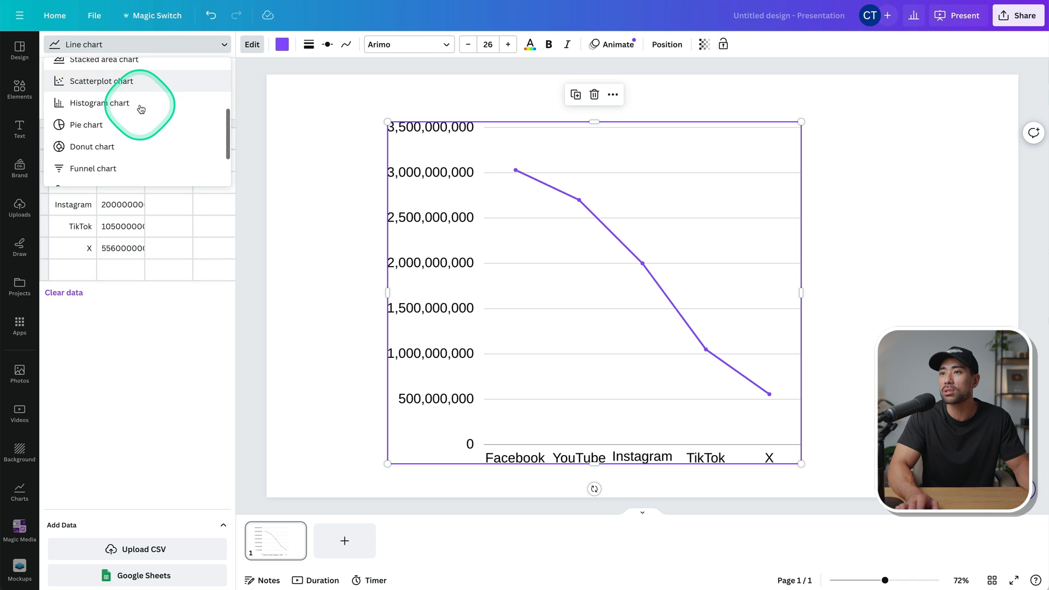
left_click(99, 103)
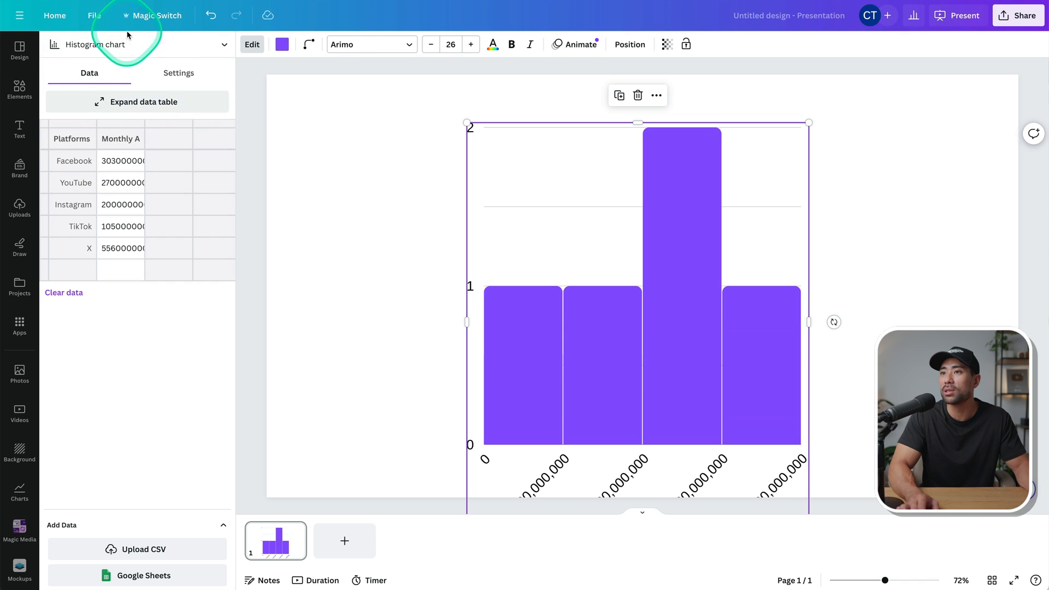
left_click(102, 139)
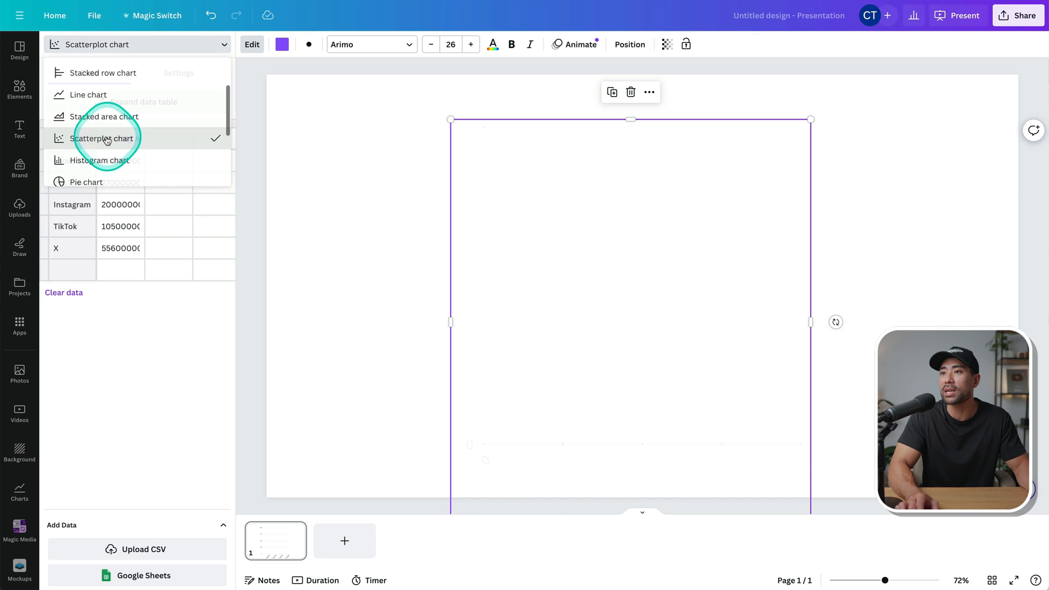
left_click(102, 139)
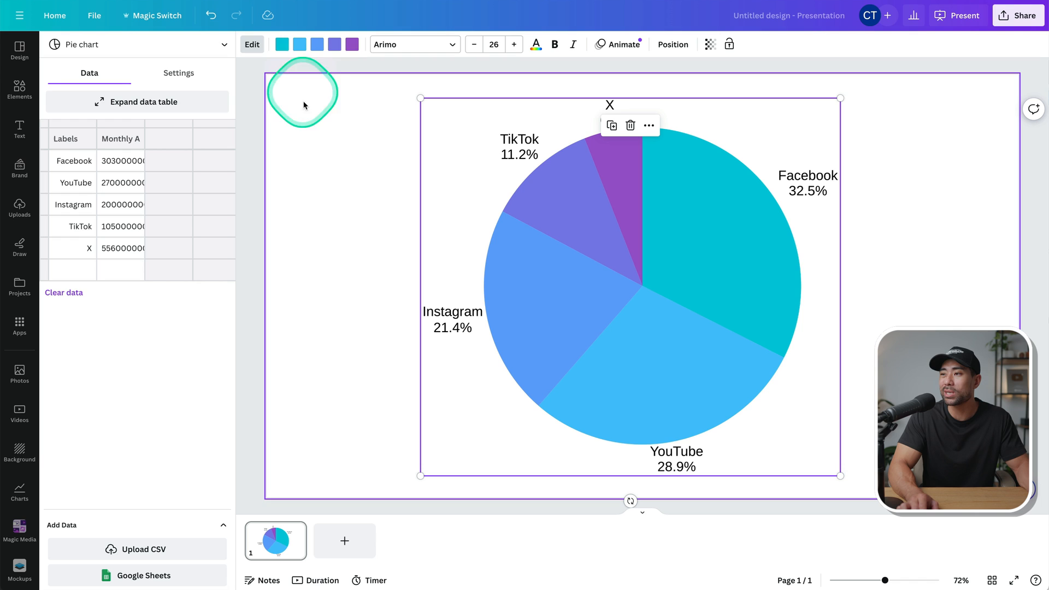
mouse_move(286, 45)
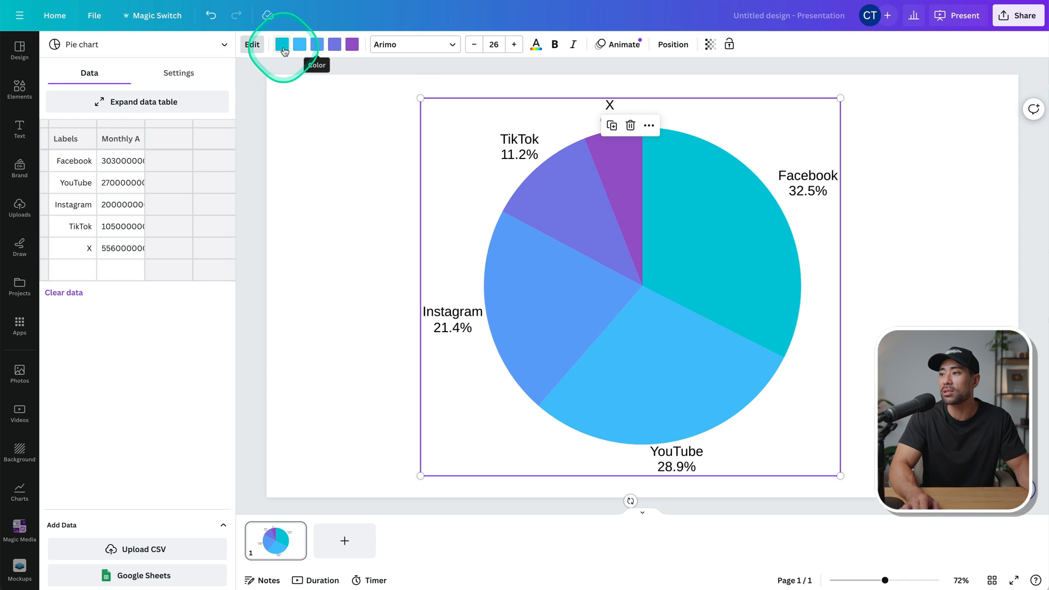
- Try black on the first pie slice, then bring up the chart type list
left_click(282, 44)
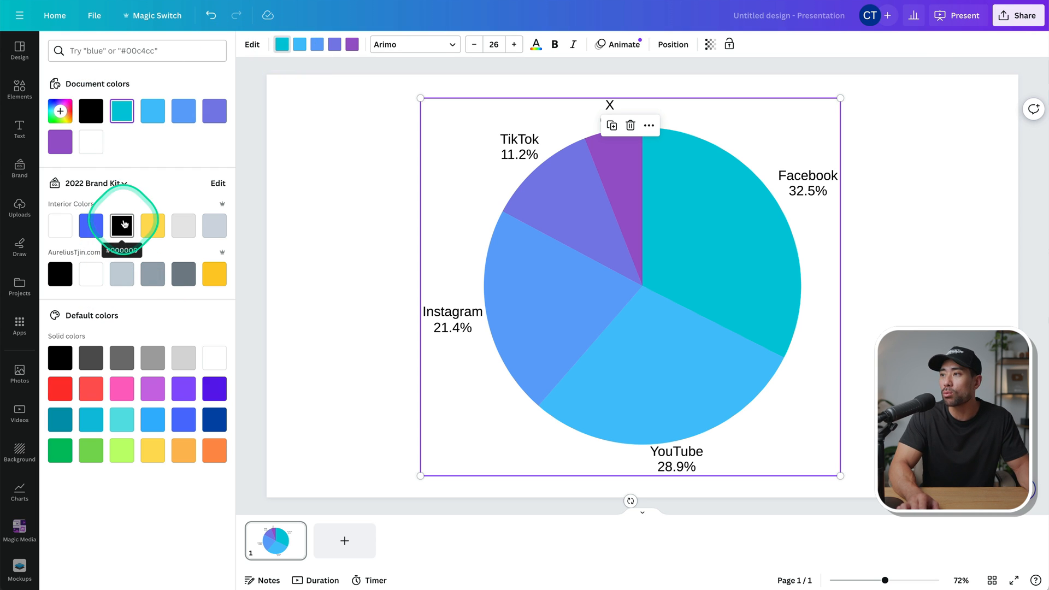
left_click(123, 225)
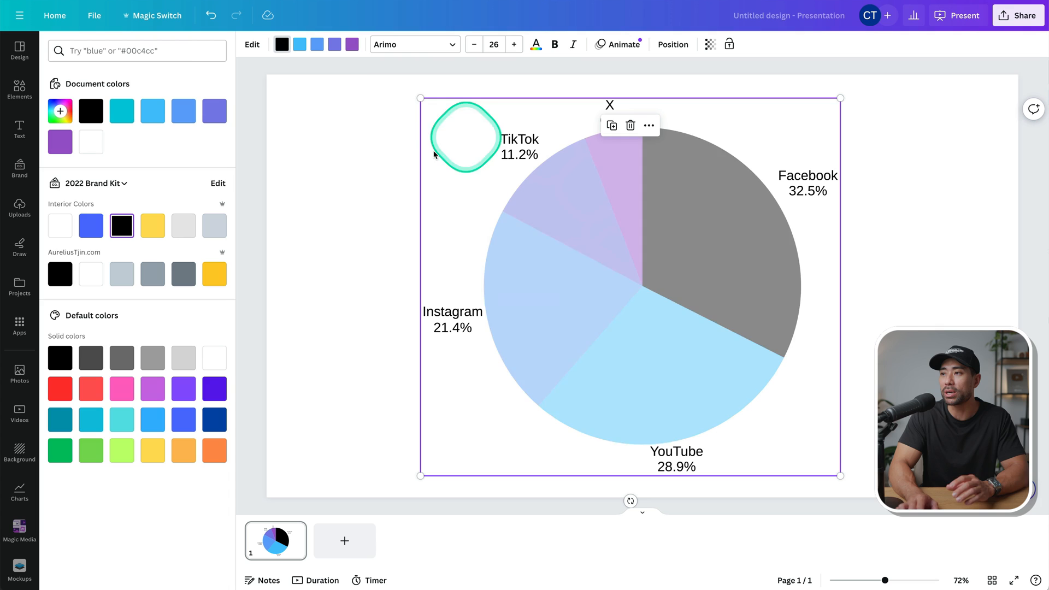
left_click(137, 44)
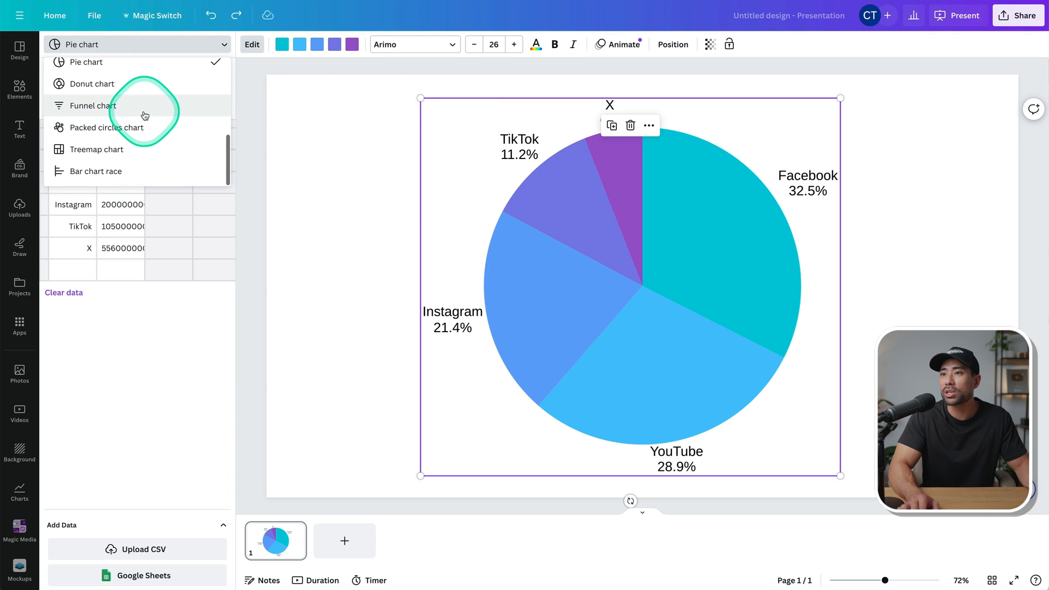
- Convert the chart to a treemap and review its grouping columns in Settings
left_click(91, 83)
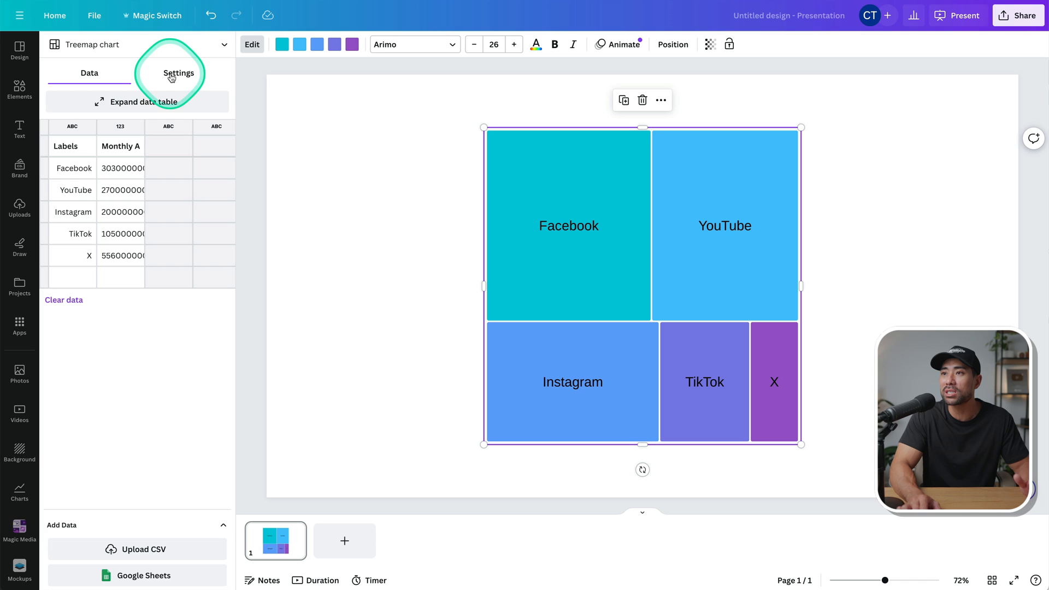
left_click(179, 72)
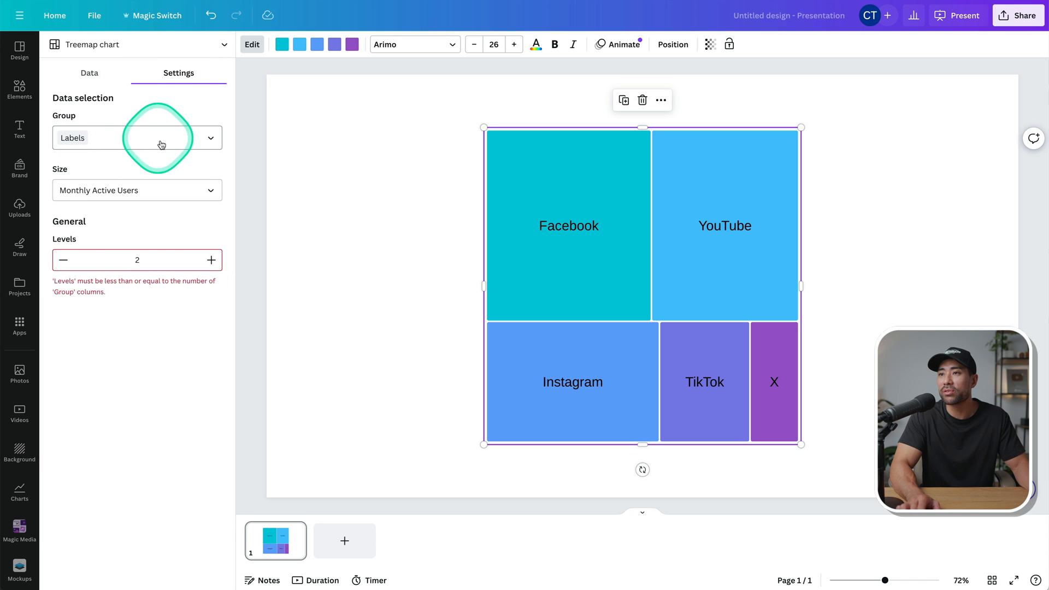
left_click(137, 137)
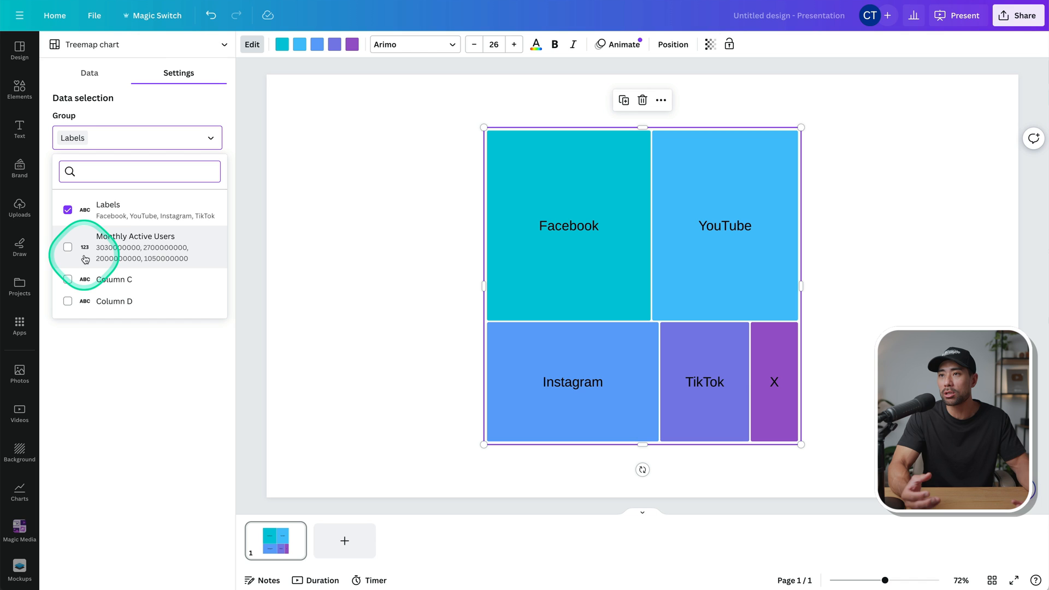
left_click(89, 72)
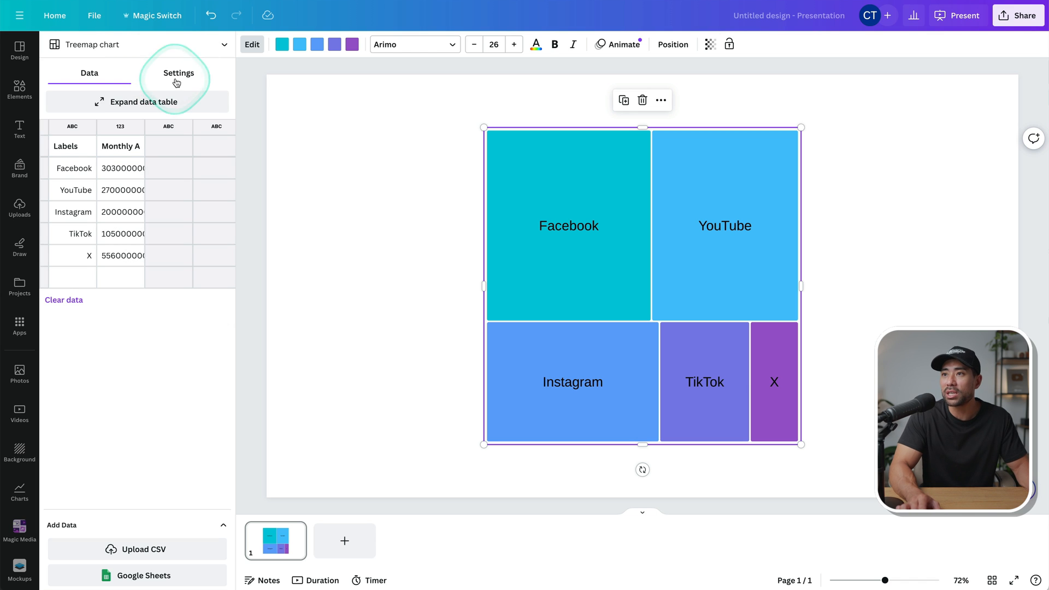
- Add Monthly Active Users as a treemap grouping column
left_click(180, 72)
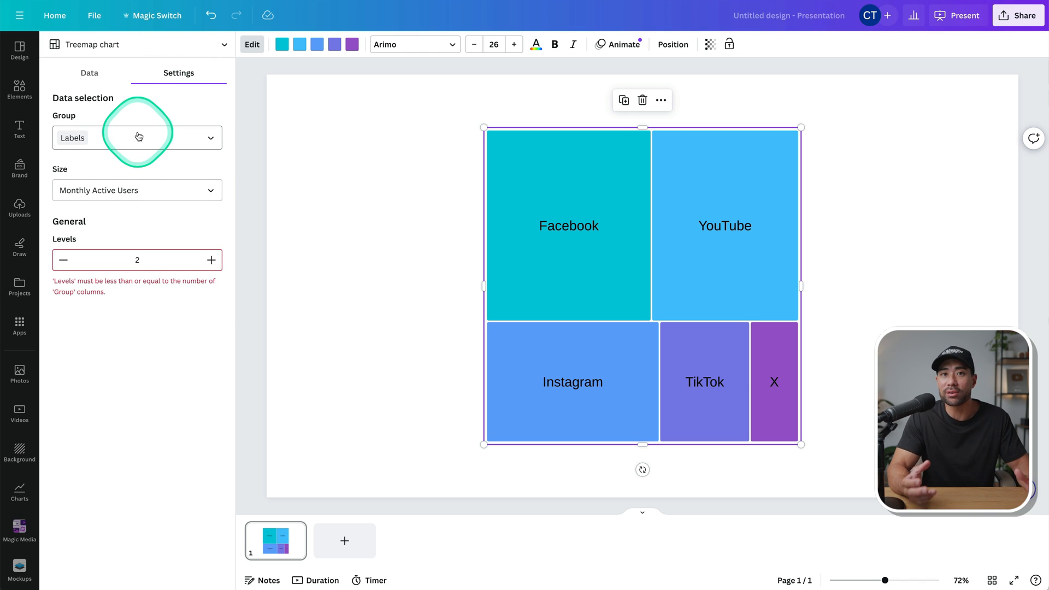
mouse_move(135, 140)
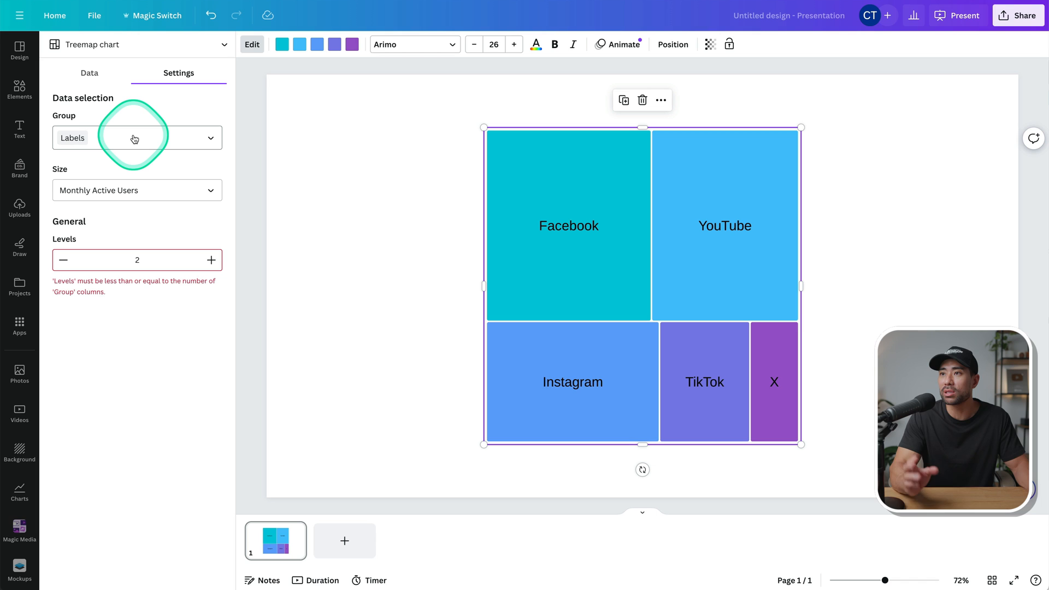
mouse_move(164, 141)
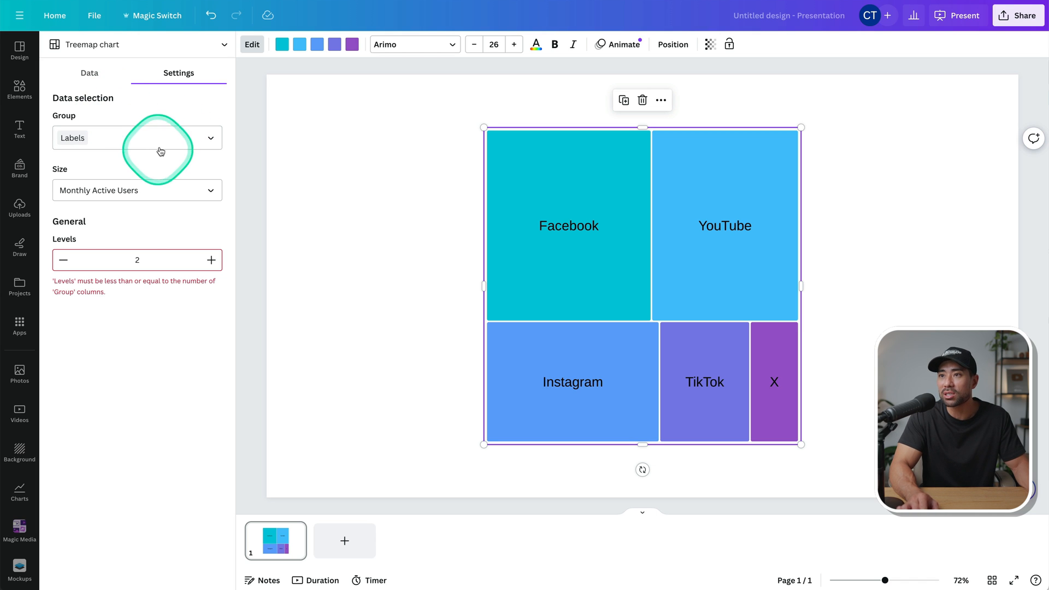
left_click(137, 138)
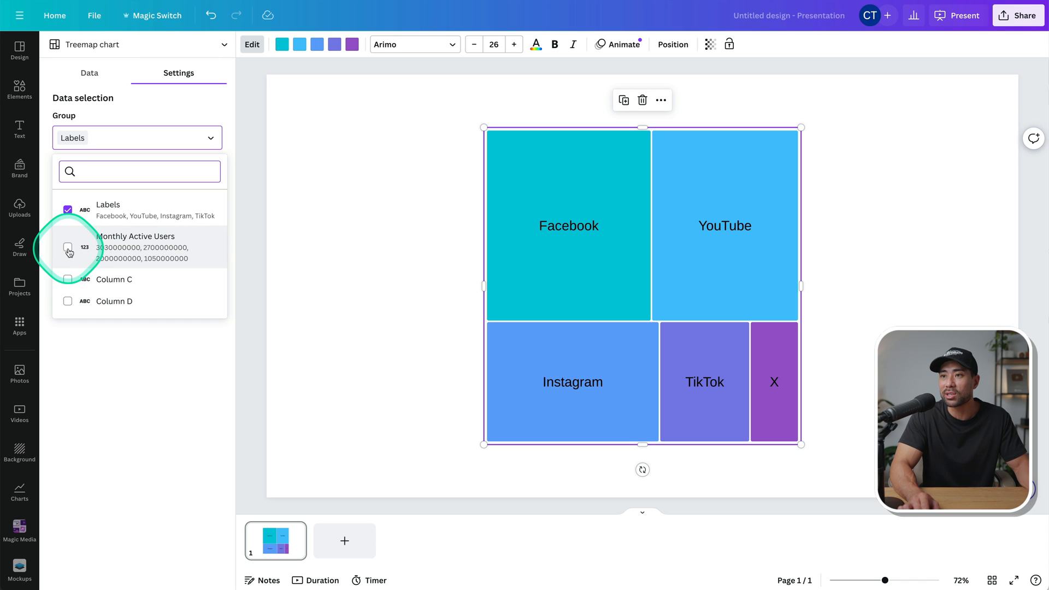
left_click(68, 247)
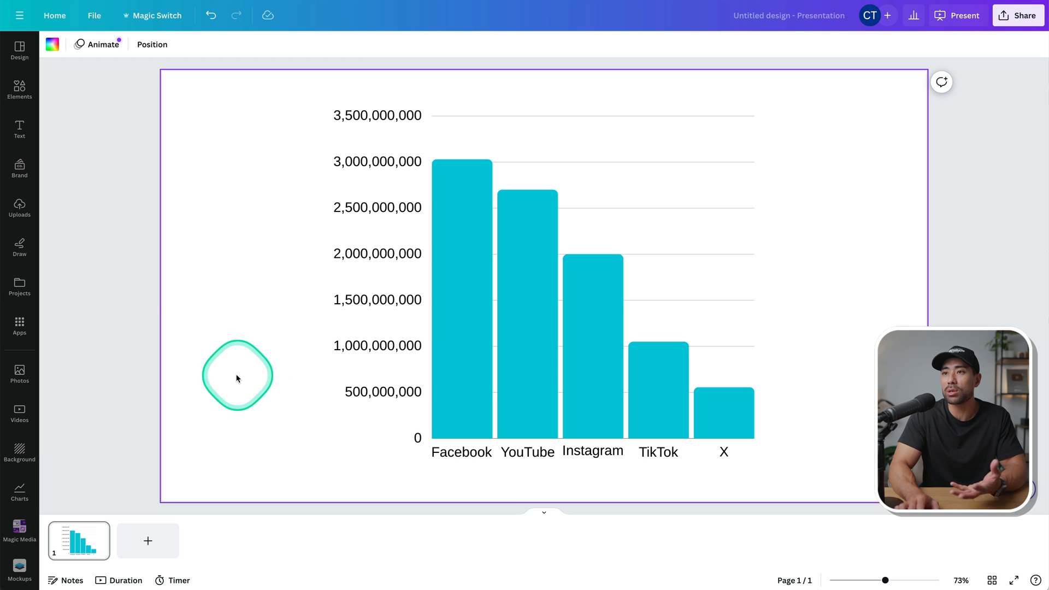
- Add the minimalist office photo with lamp and plant from the stock photo library
left_click_drag(236, 374, 96, 271)
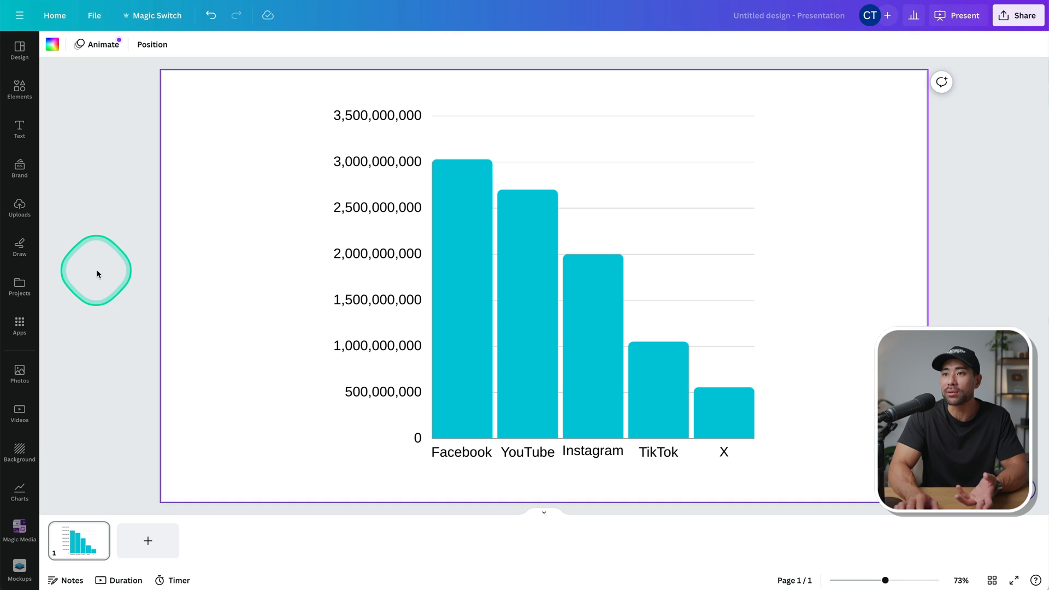
mouse_move(26, 389)
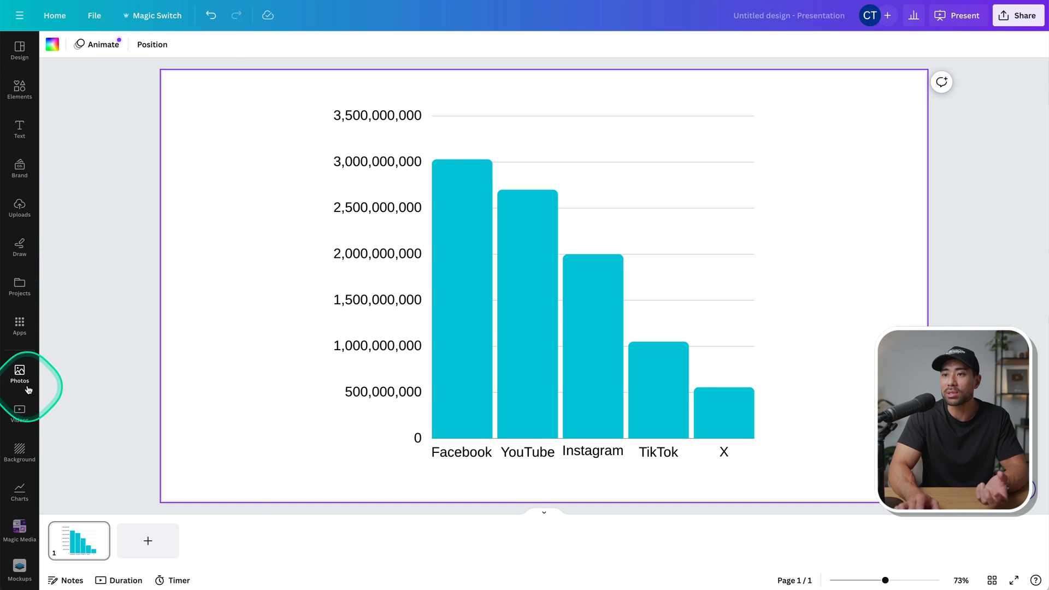
left_click(18, 373)
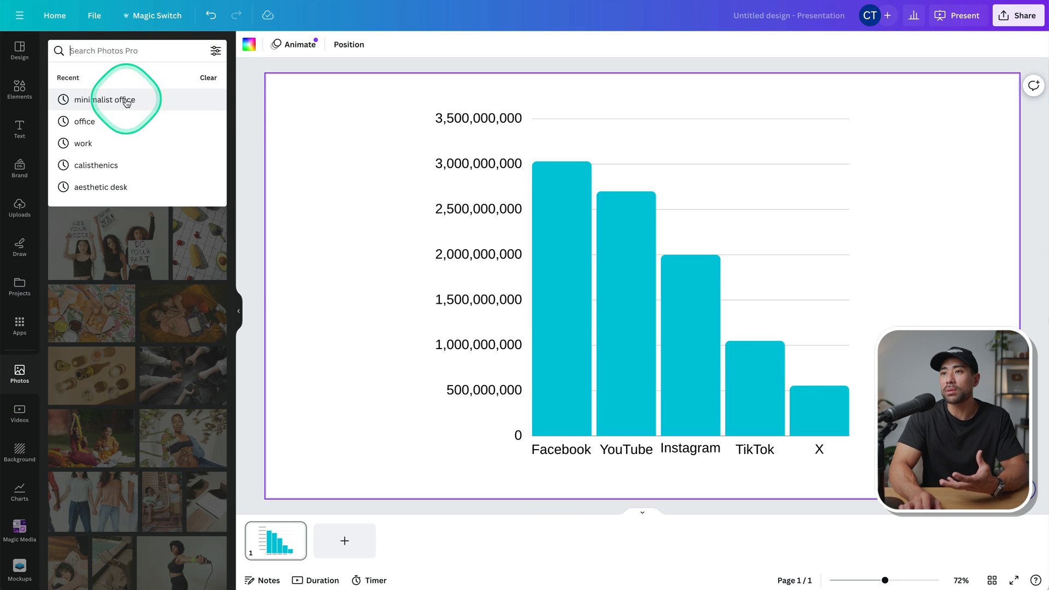
left_click(106, 99)
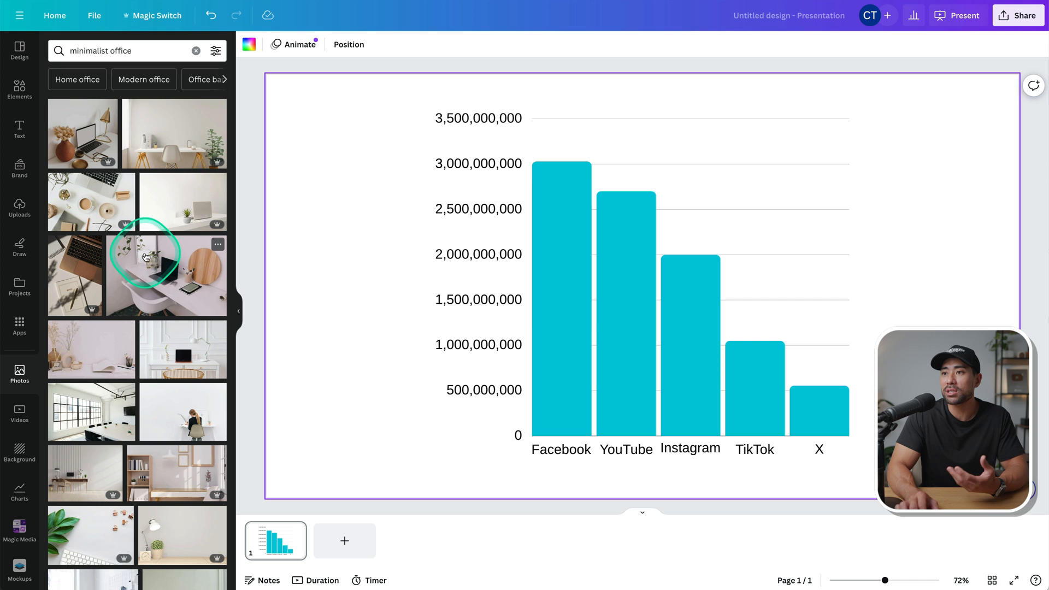
scroll("down", 3)
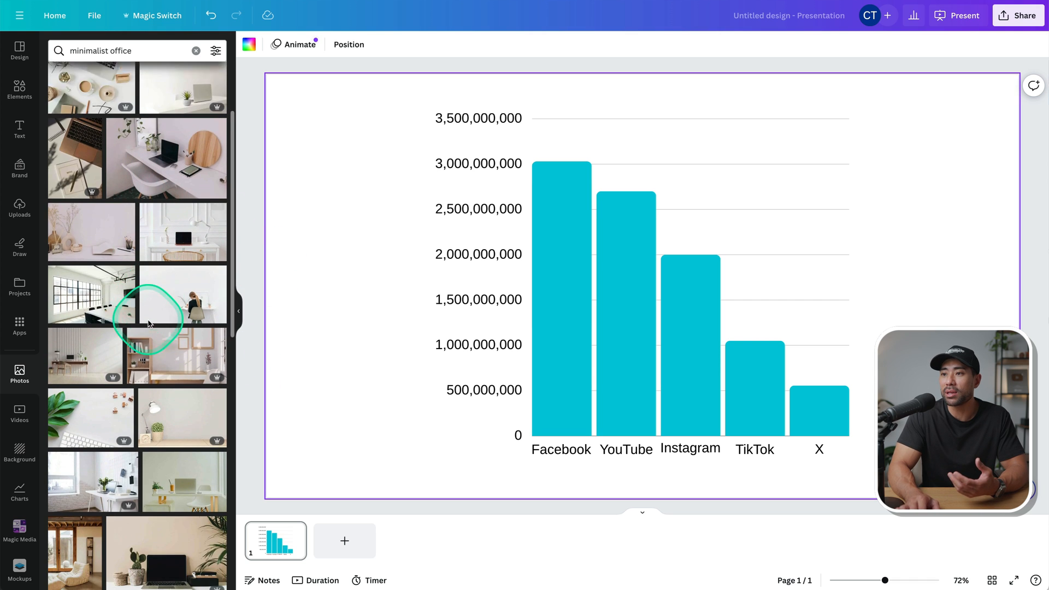
scroll("down", 3)
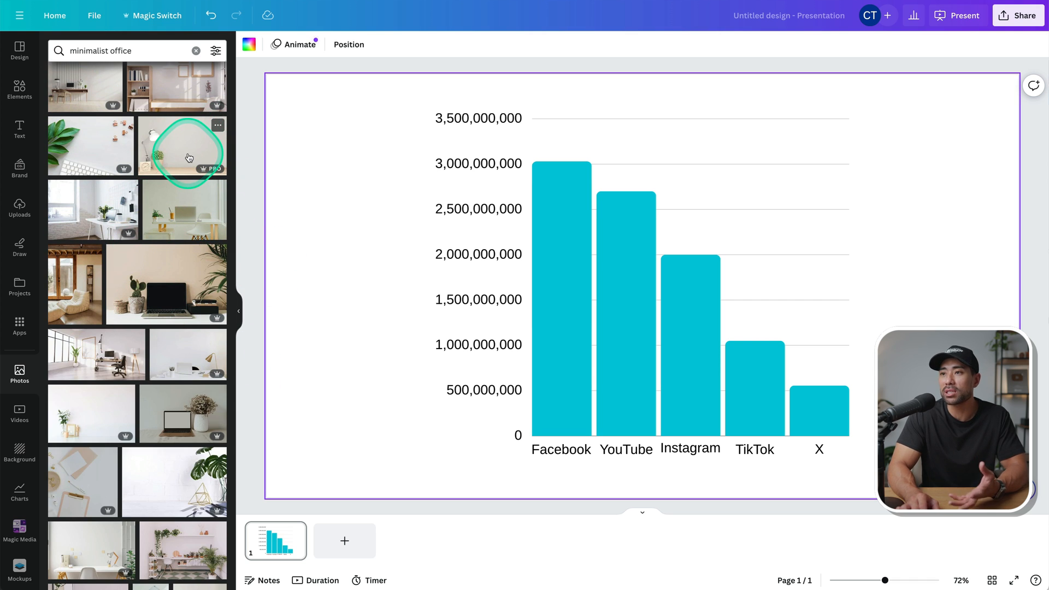
left_click(182, 157)
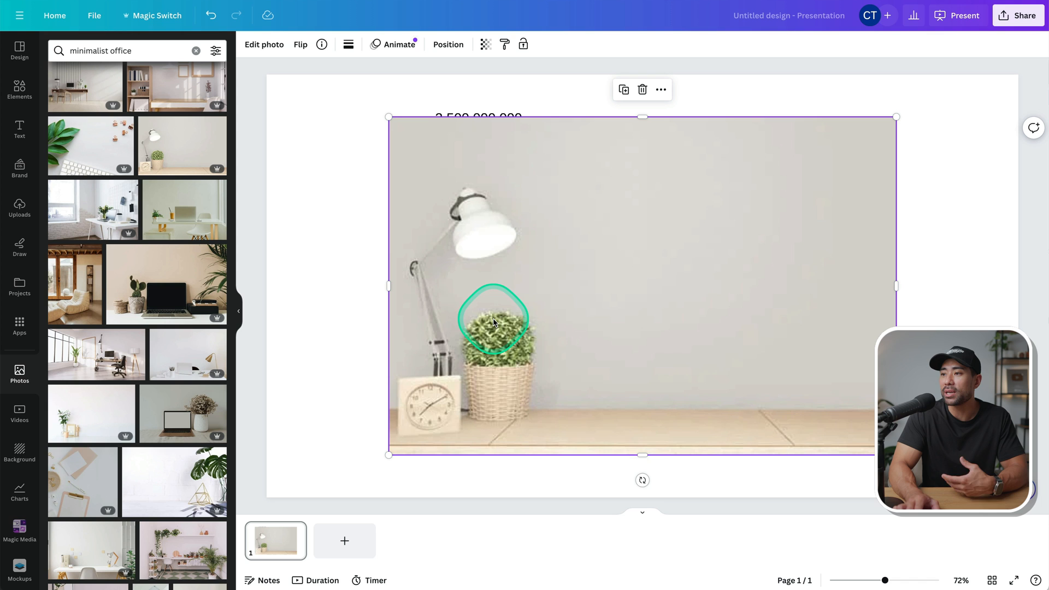
- Make the photo fill the page as background and move the bar chart lower
right_click(494, 323)
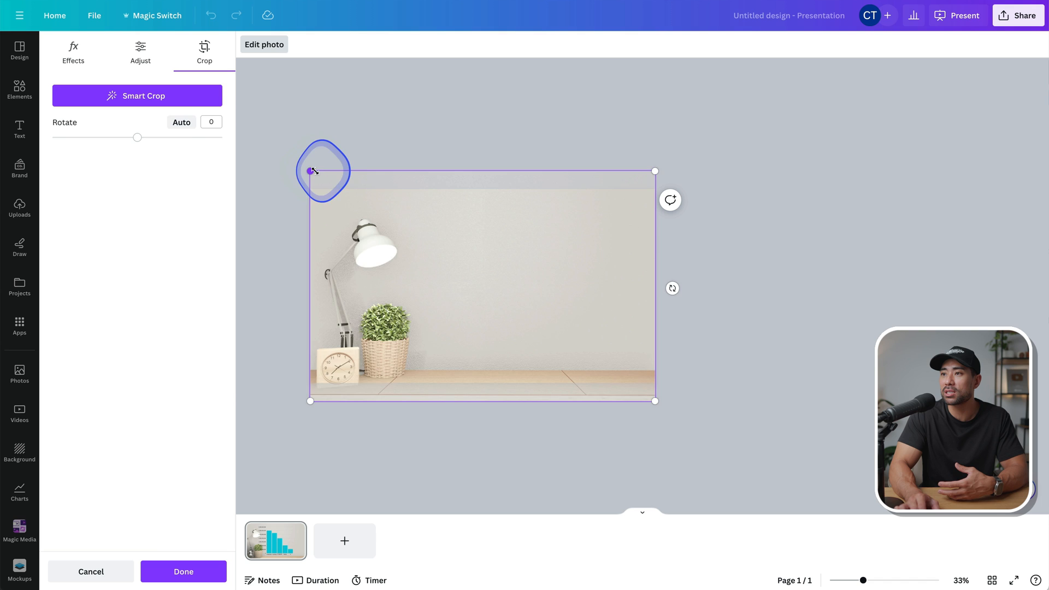
left_click_drag(322, 170, 497, 345)
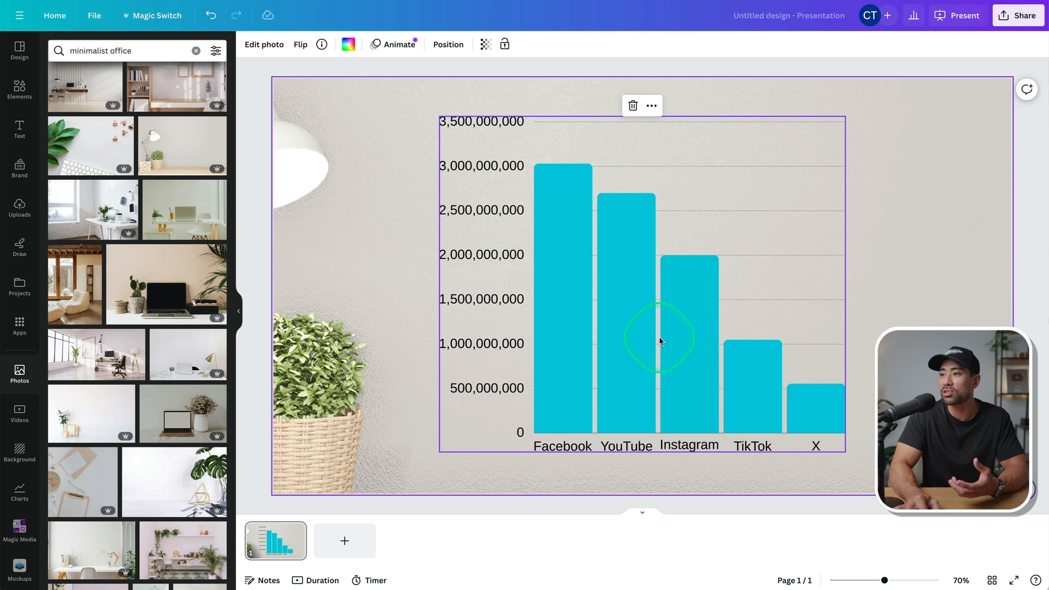
left_click(661, 341)
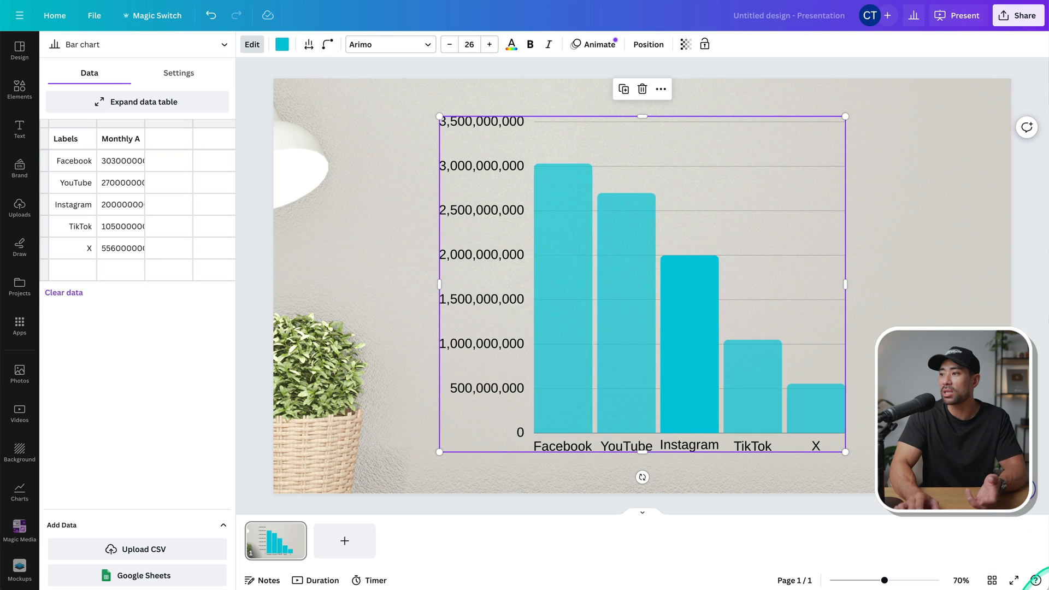
left_click_drag(845, 452, 813, 427)
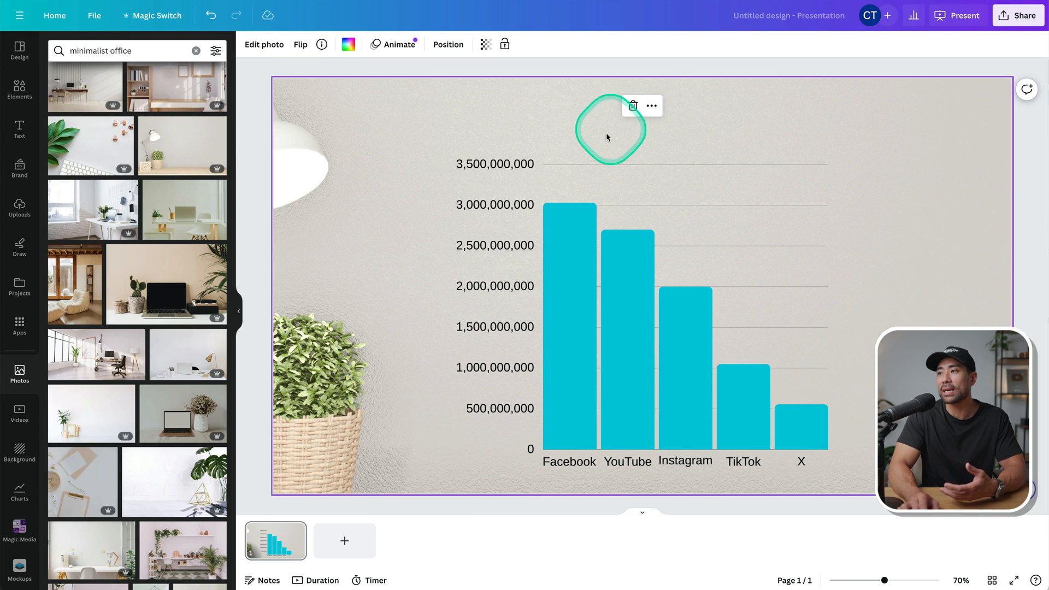
- Add a 'MONTHLY ACTIVE USERS' heading above the bar chart
left_click(19, 131)
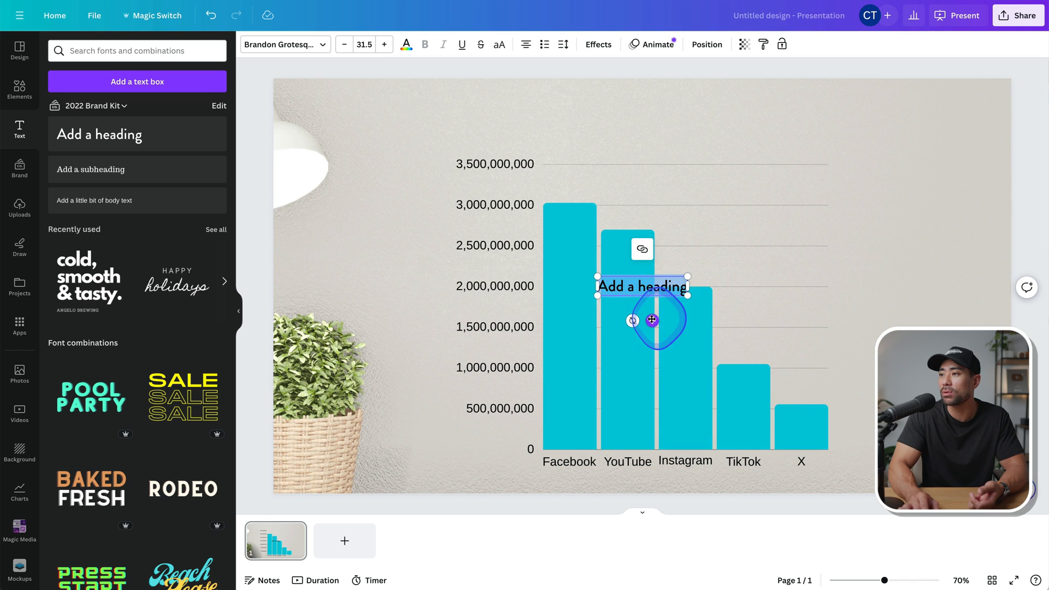
left_click_drag(642, 287, 636, 120)
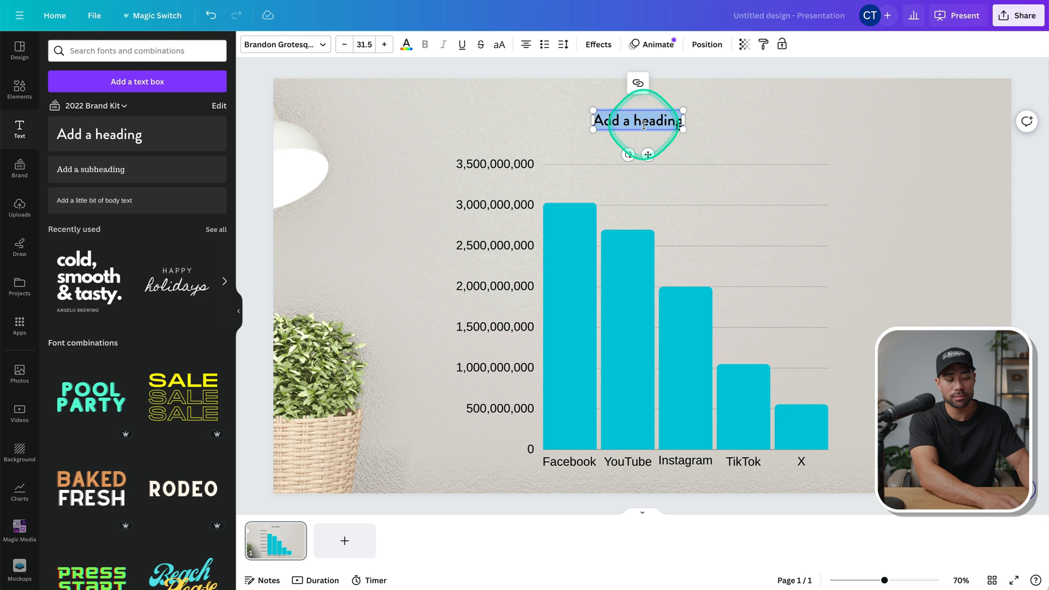
type("MONTHLY ACTIVE USERS")
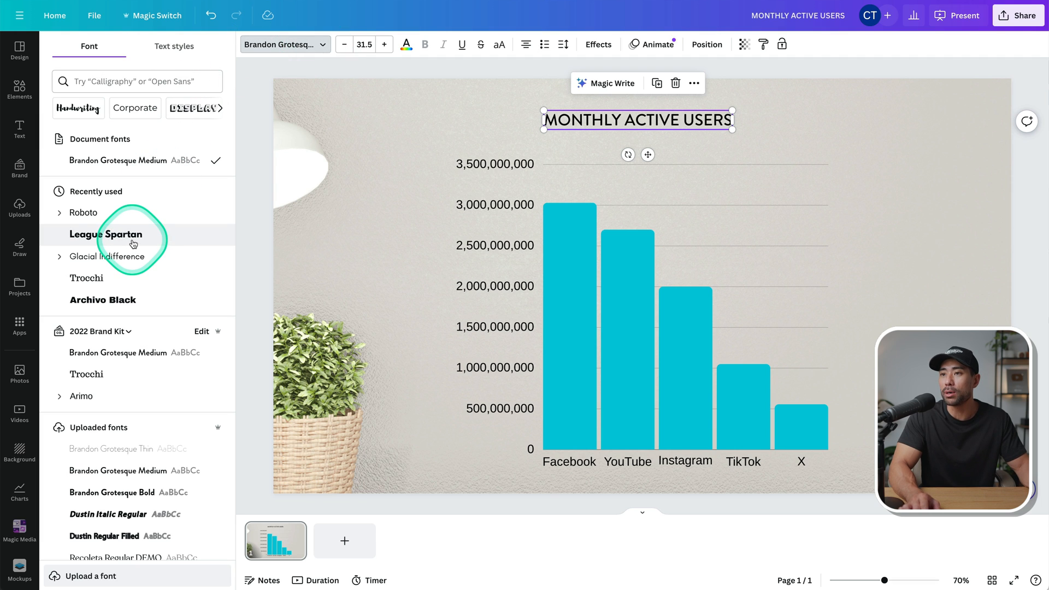
- Style the heading in League Spartan with a larger font size
left_click(105, 234)
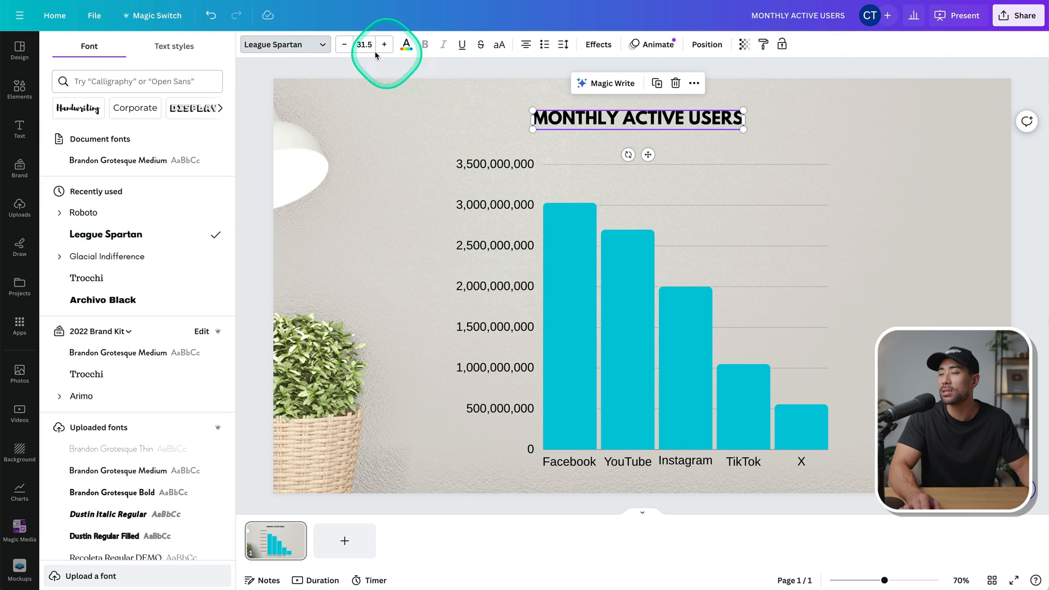
left_click(383, 44)
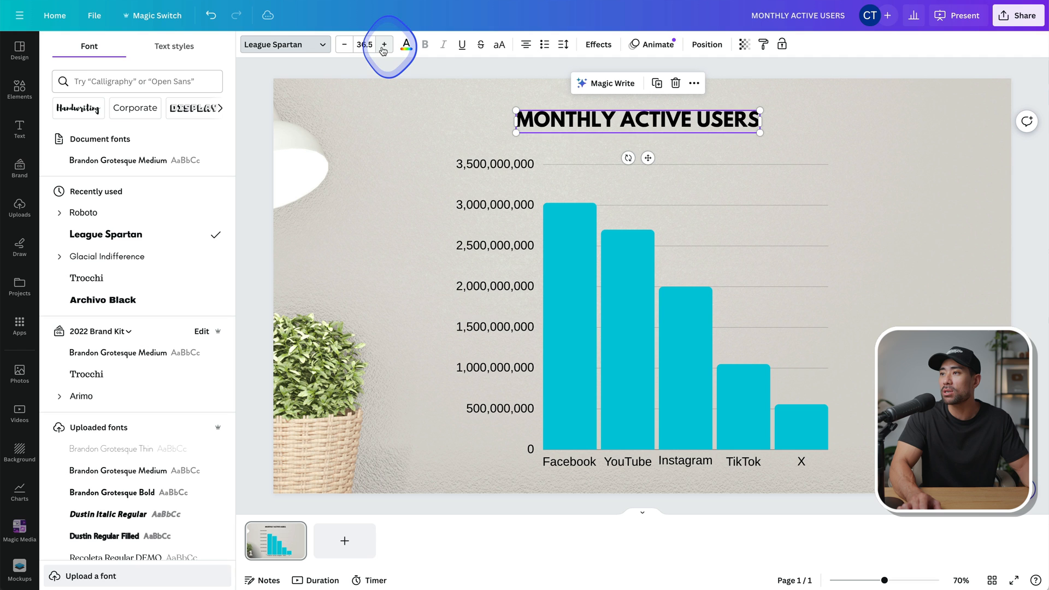
left_click(846, 129)
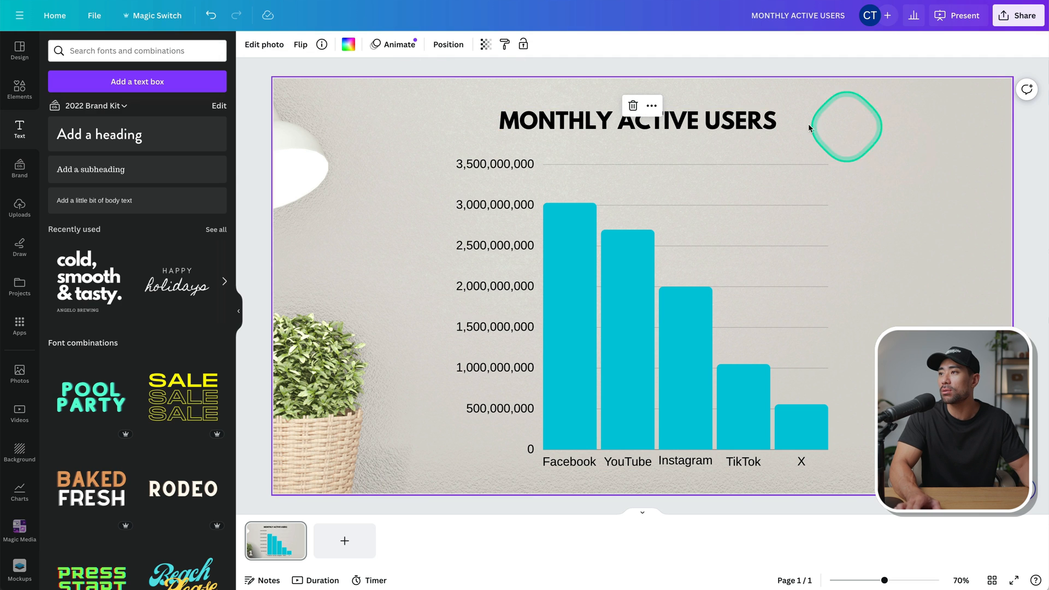